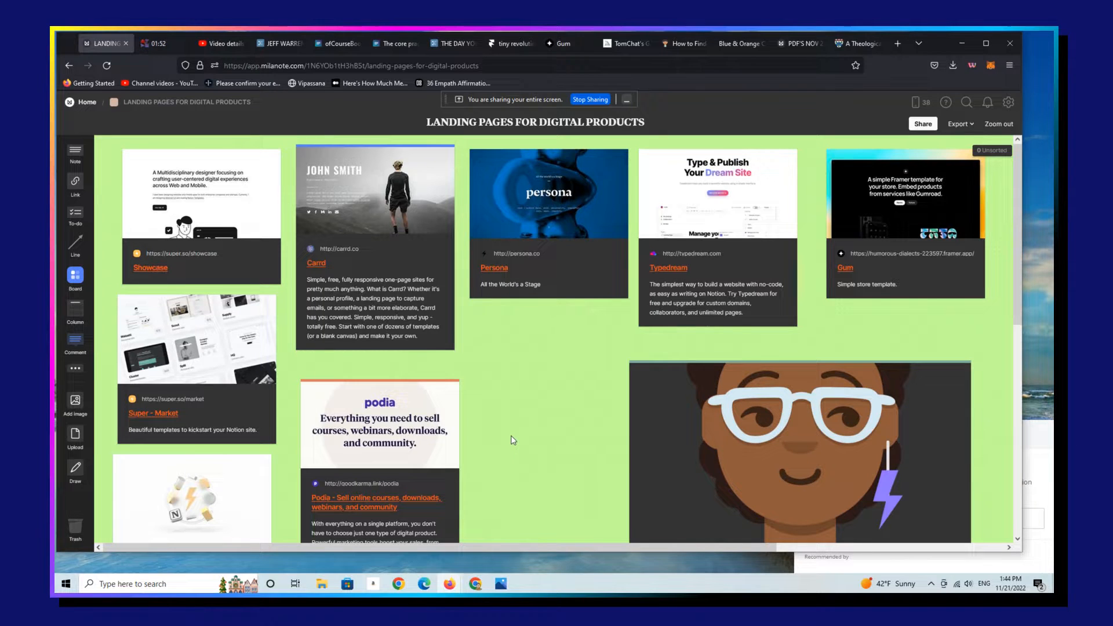
{"action": "mouse_move", "coordinate": [500, 460]}
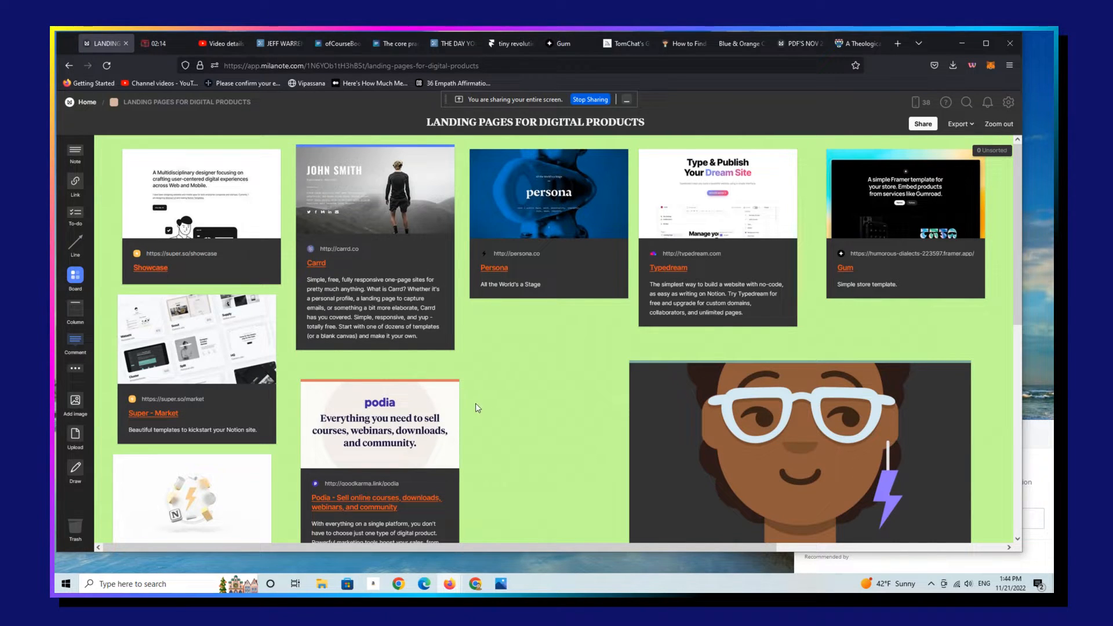
{"action": "mouse_move", "coordinate": [1016, 295]}
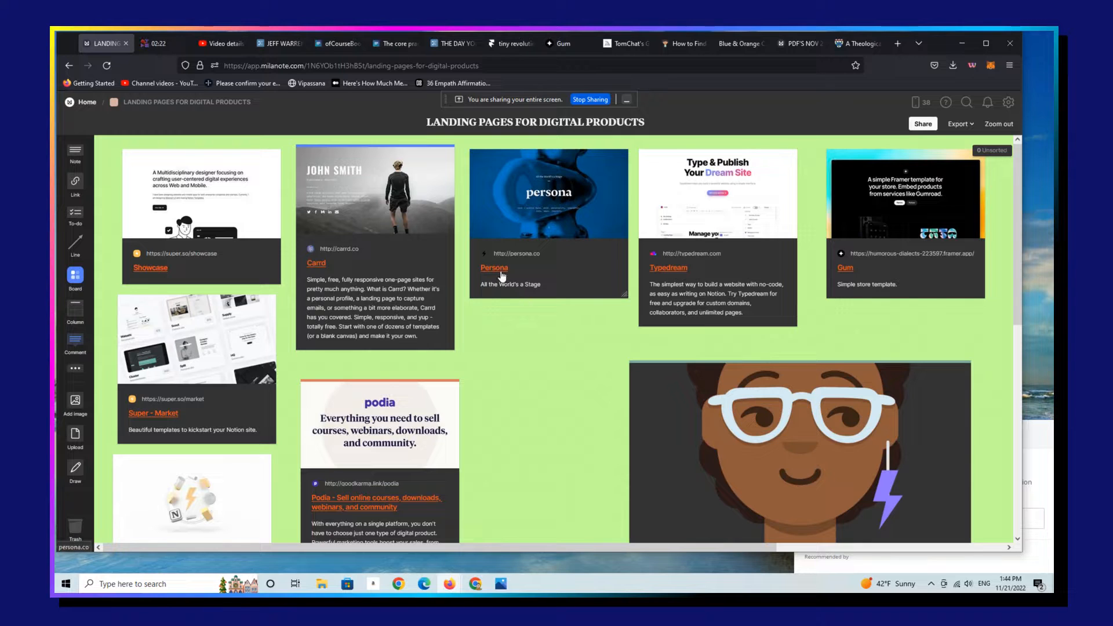
{"action": "mouse_move", "coordinate": [469, 533]}
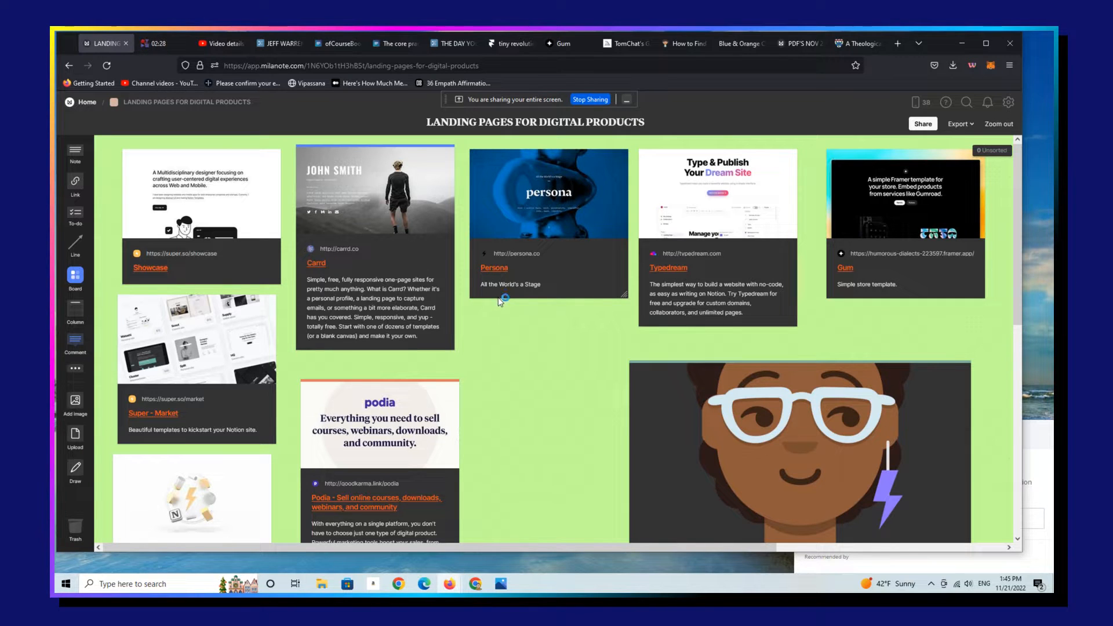
{"action": "mouse_move", "coordinate": [508, 352]}
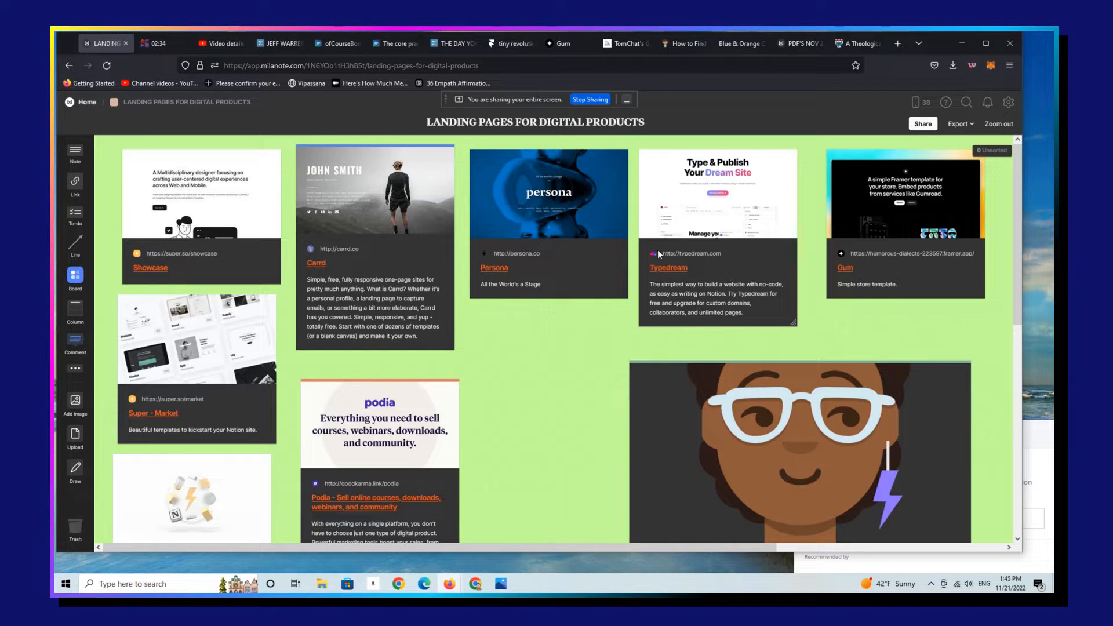
{"action": "mouse_move", "coordinate": [639, 308]}
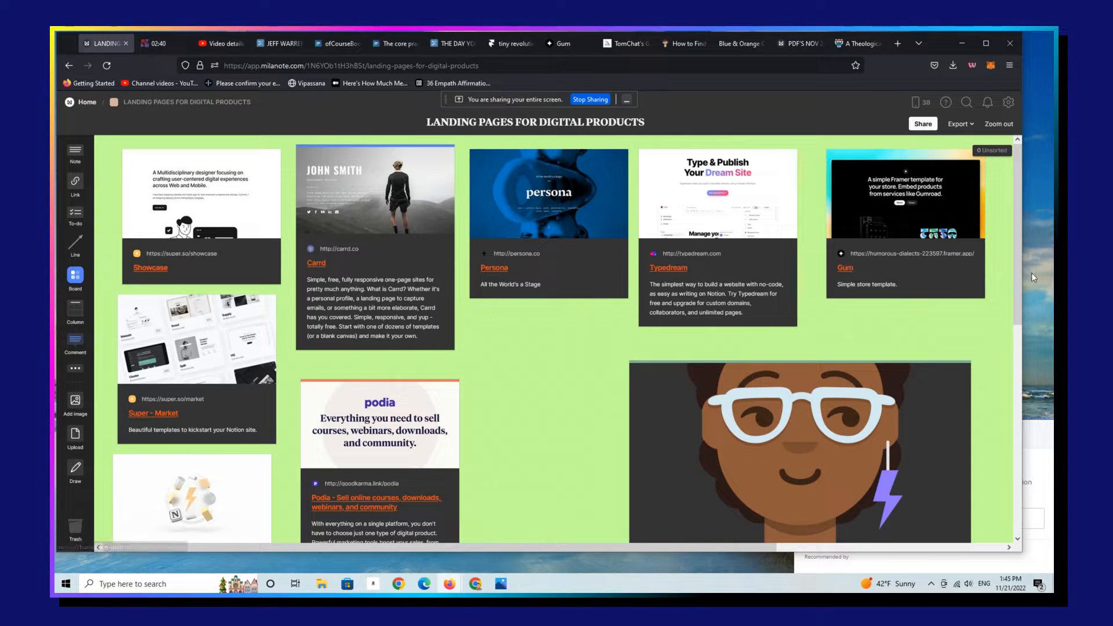
Step: Open the Gum store template 'A Tiny Revolution' from the board and browse its priced product cards
{"action": "scroll", "scroll_direction": "down", "scroll_amount": 3}
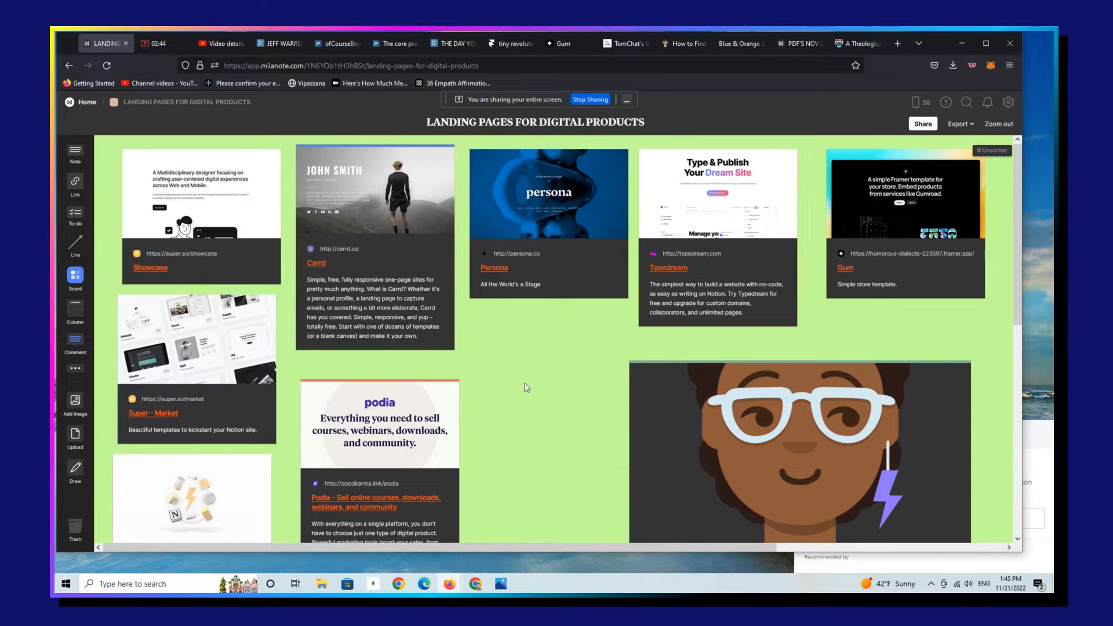
{"action": "mouse_move", "coordinate": [684, 273]}
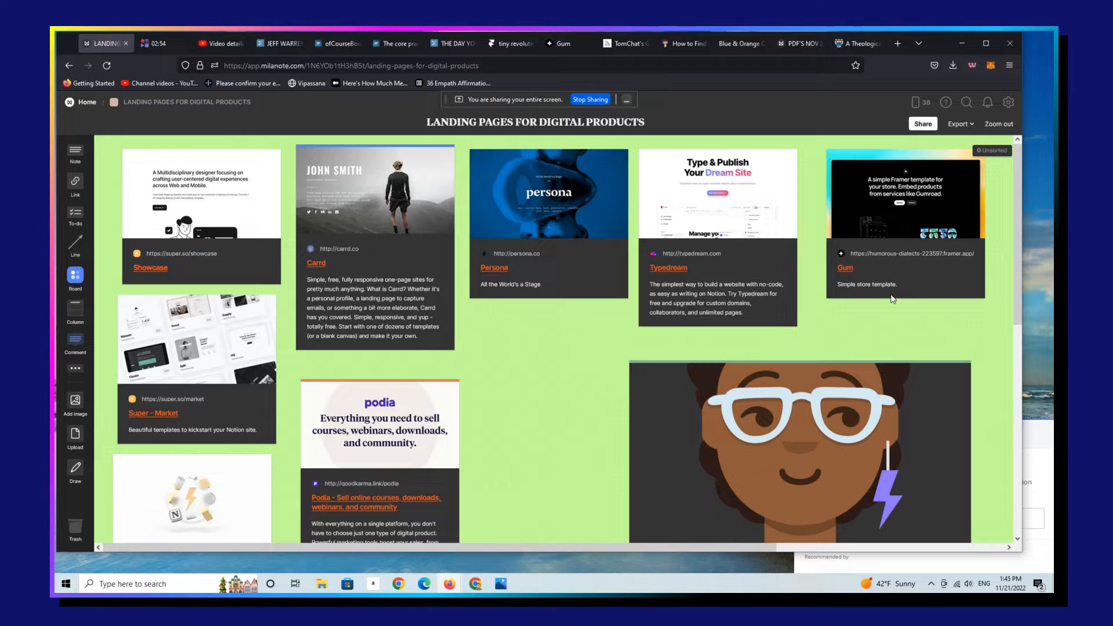
{"action": "left_click", "coordinate": [845, 268]}
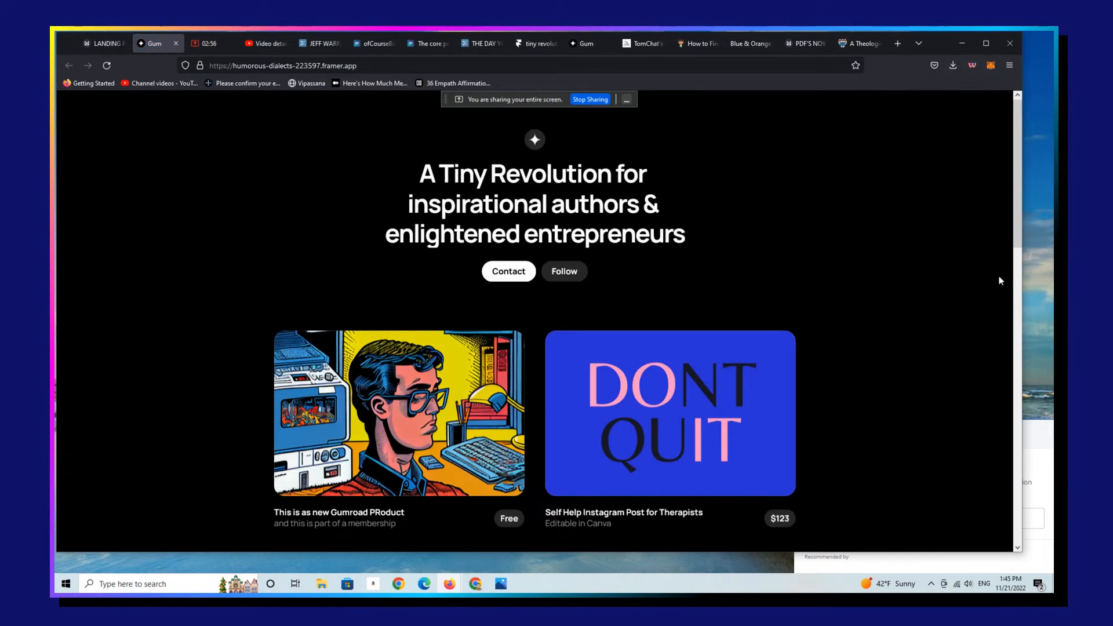
{"action": "scroll", "scroll_direction": "down", "scroll_amount": 3}
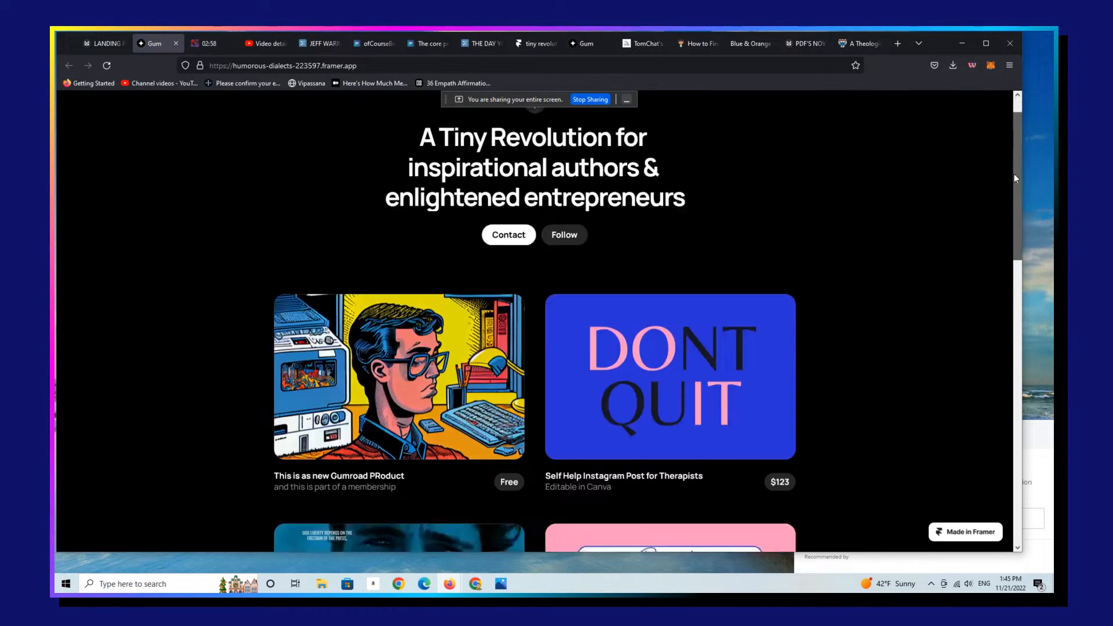
{"action": "scroll", "scroll_direction": "down", "scroll_amount": 3}
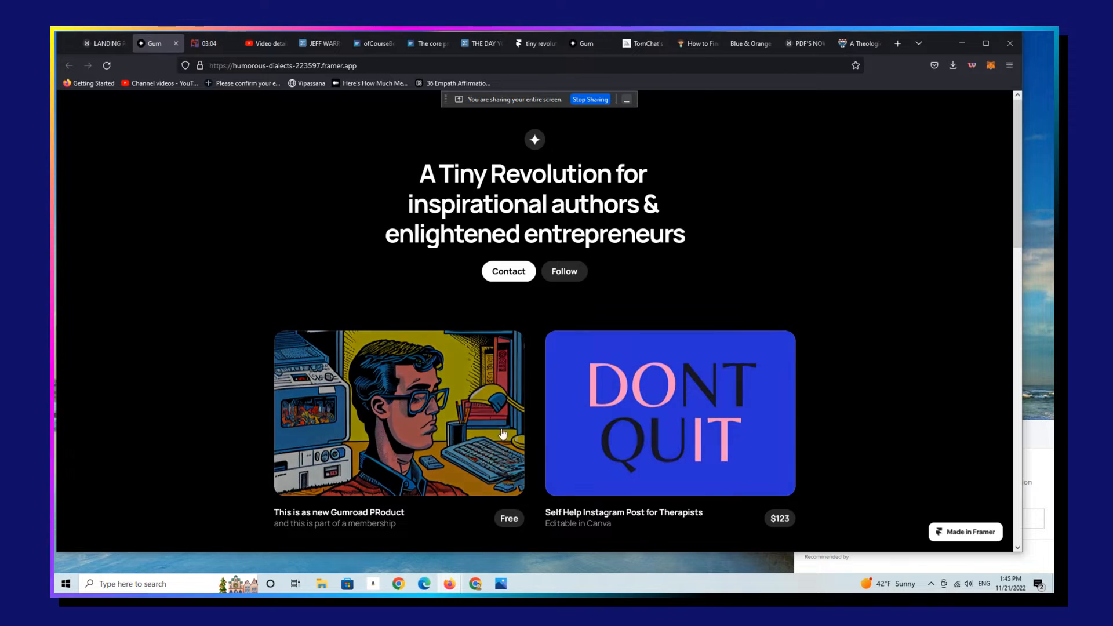
{"action": "mouse_move", "coordinate": [690, 399]}
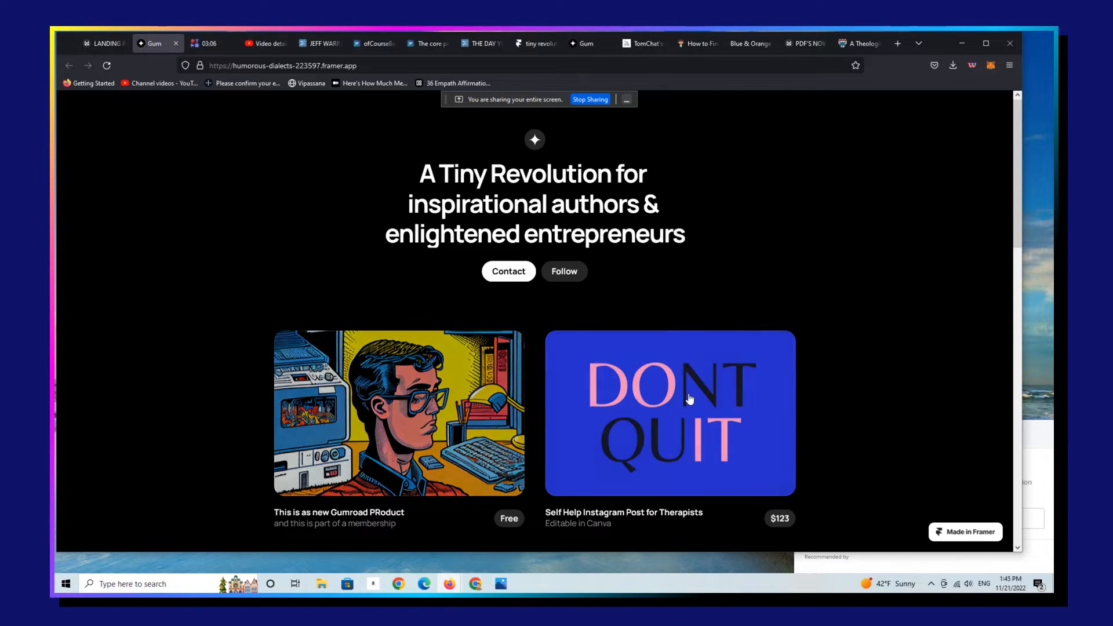
{"action": "mouse_move", "coordinate": [586, 363]}
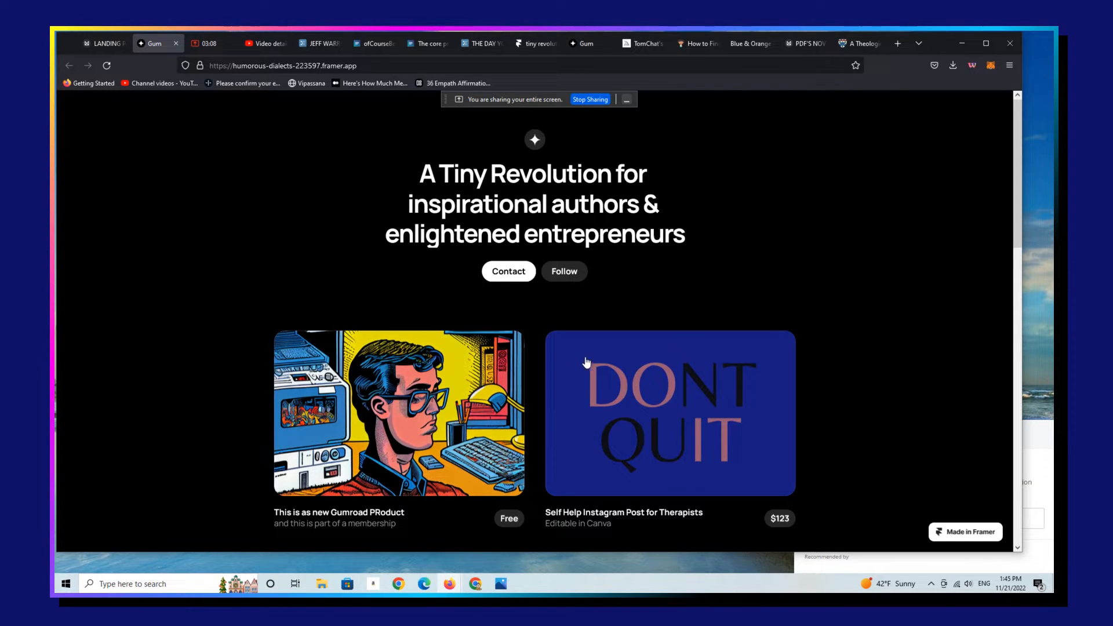
{"action": "mouse_move", "coordinate": [832, 317]}
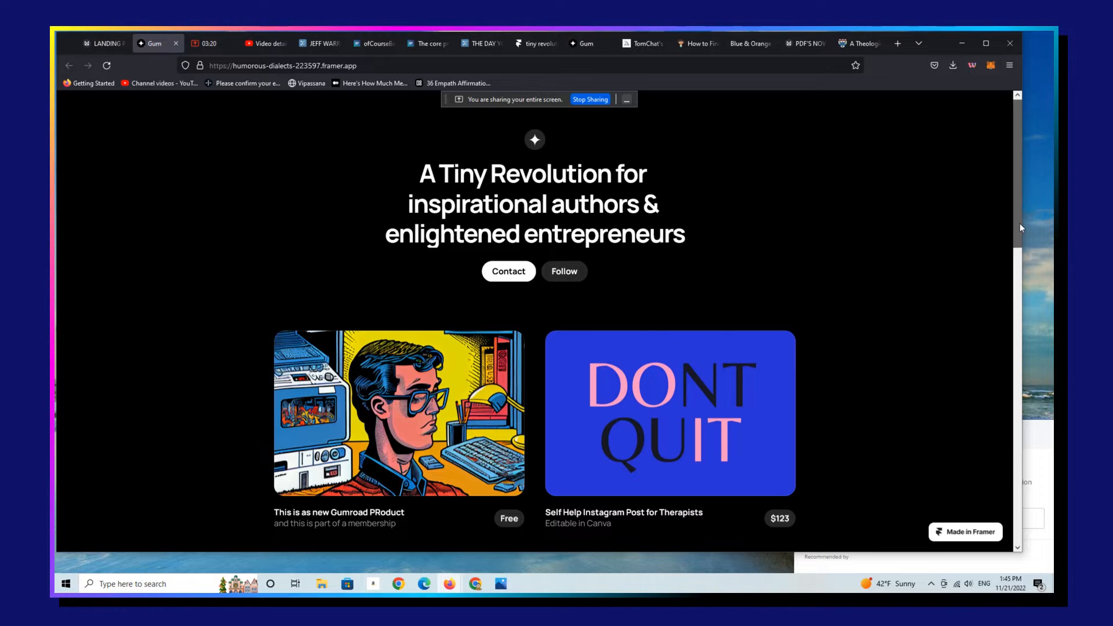
{"action": "scroll", "scroll_direction": "down", "scroll_amount": 3}
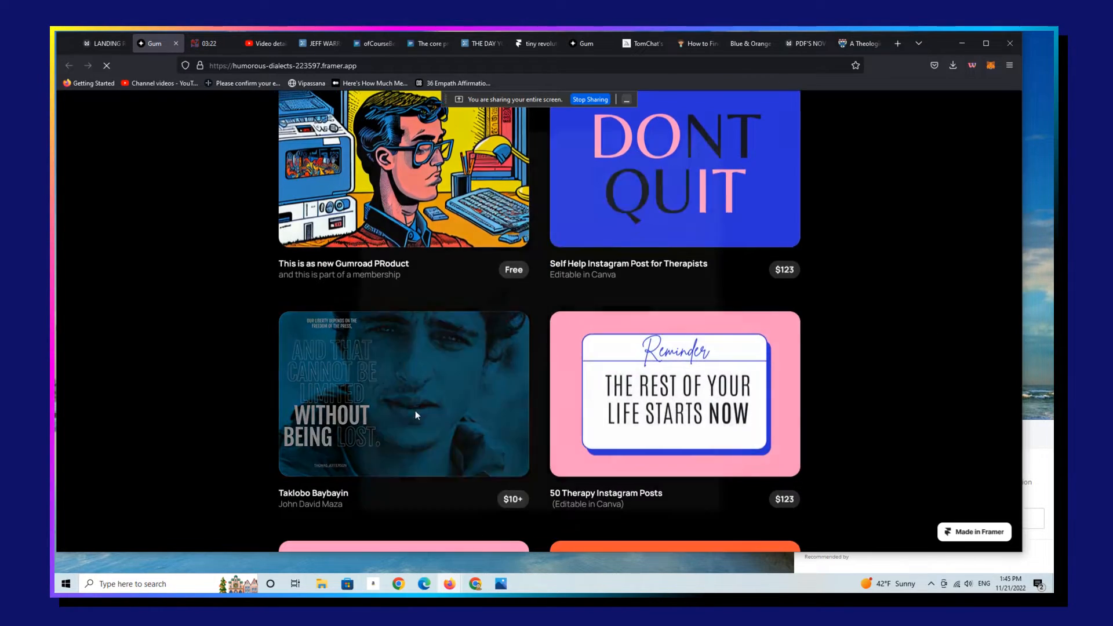
Step: Preview the Taklobo Baybayin product and open its seller's Gumroad store, Mini Morsels of Mindfulness, Magic and Mojo
{"action": "left_click", "coordinate": [415, 394]}
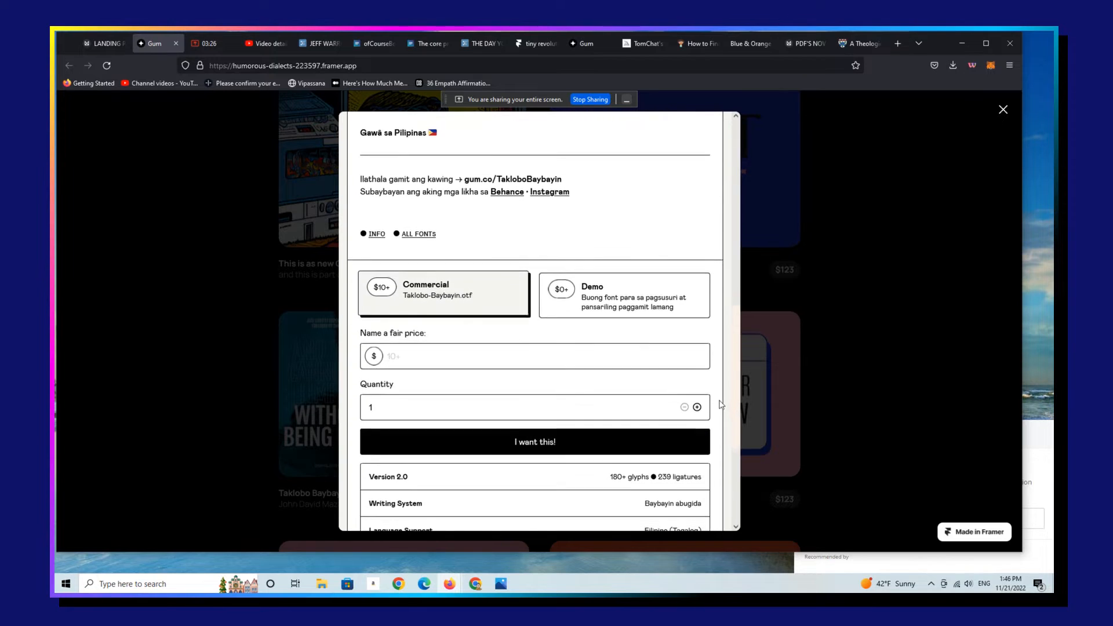
{"action": "left_click", "coordinate": [1004, 109]}
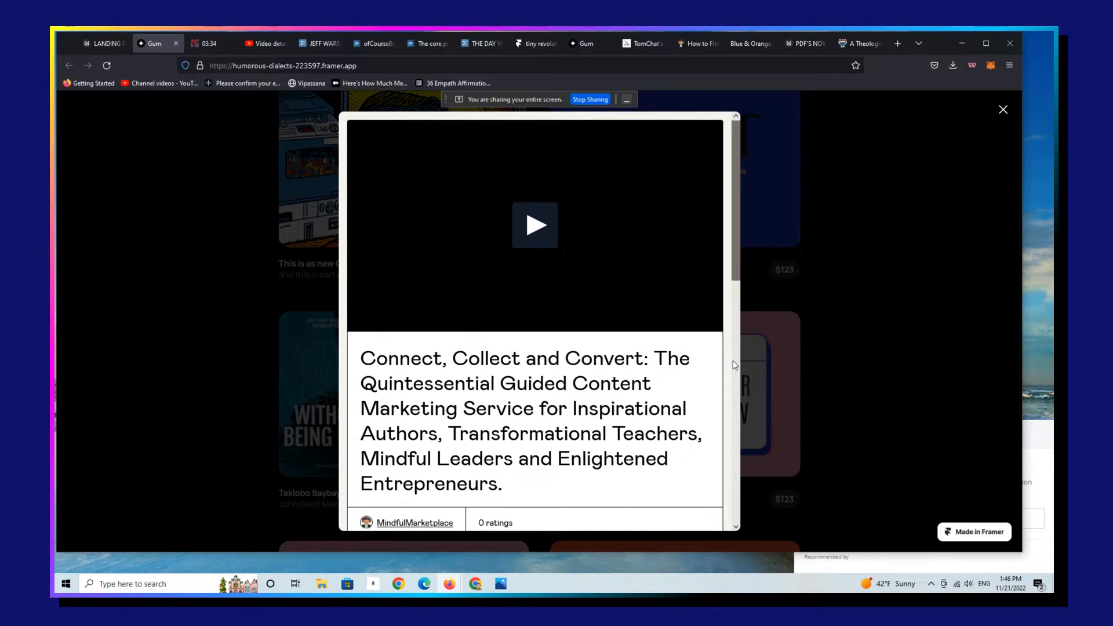
{"action": "mouse_move", "coordinate": [420, 527]}
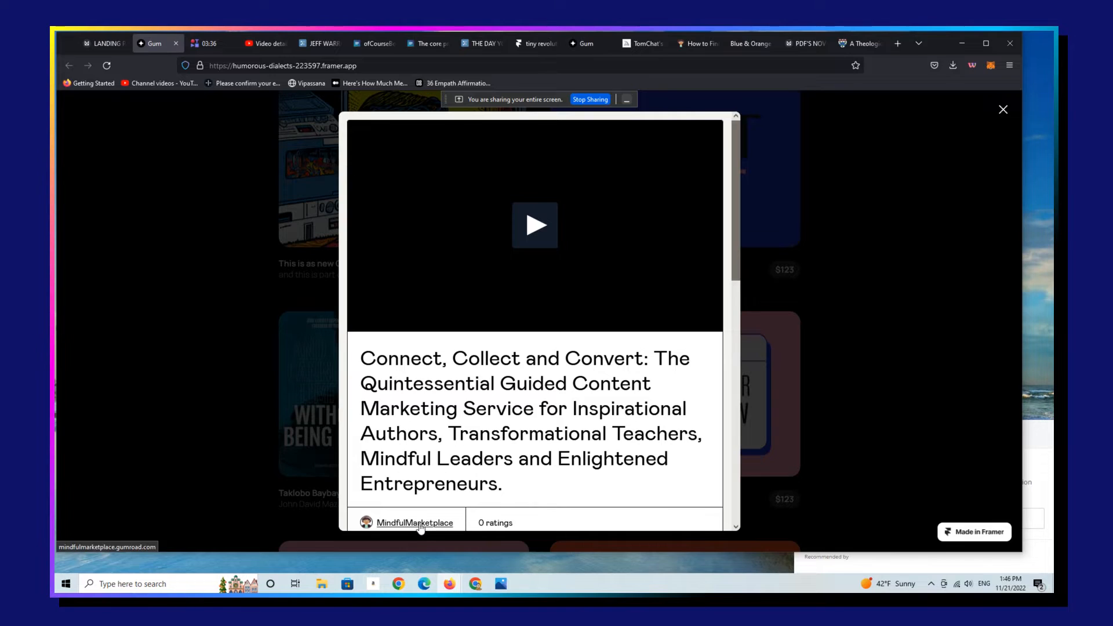
{"action": "left_click", "coordinate": [415, 522]}
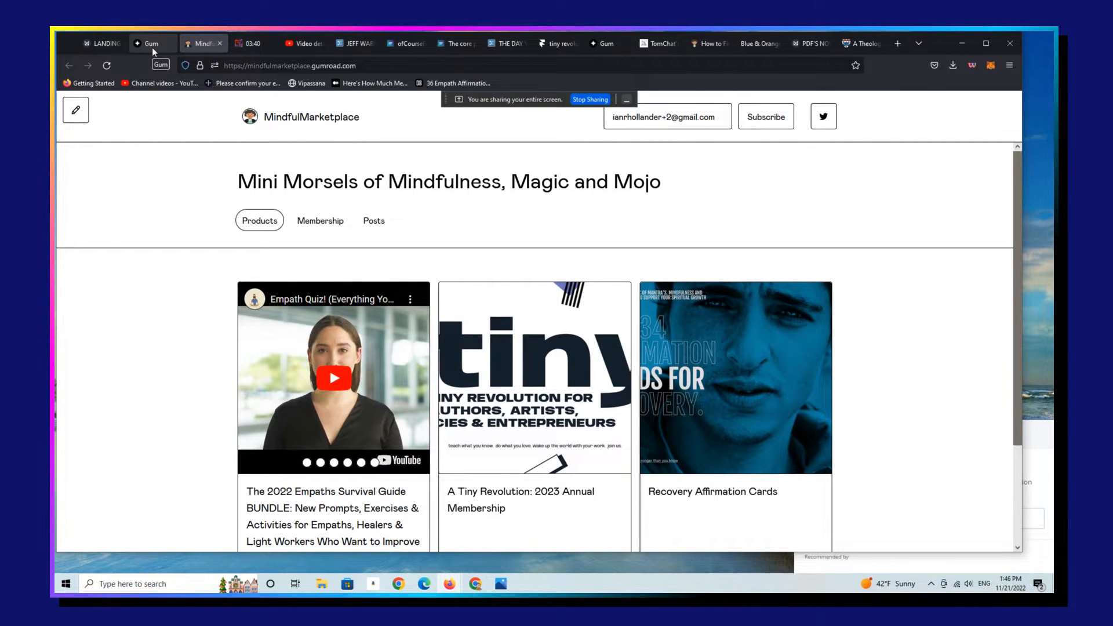
Step: Back on the Gum store, preview the Random font product, then return to the Milanote board
{"action": "left_click", "coordinate": [148, 43]}
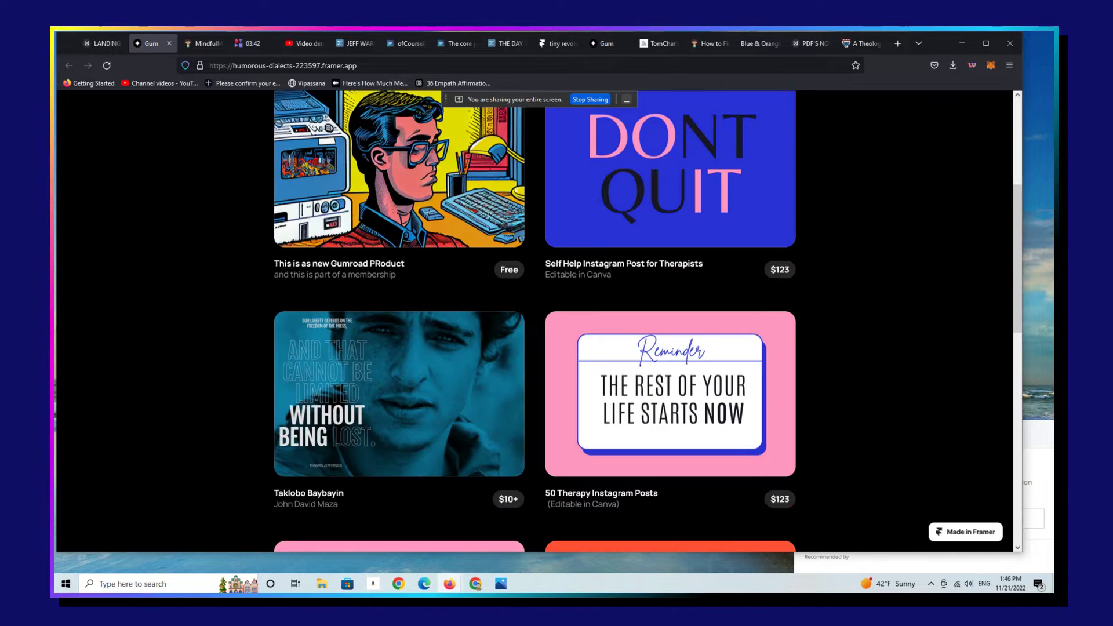
{"action": "scroll", "scroll_direction": "down", "scroll_amount": 3}
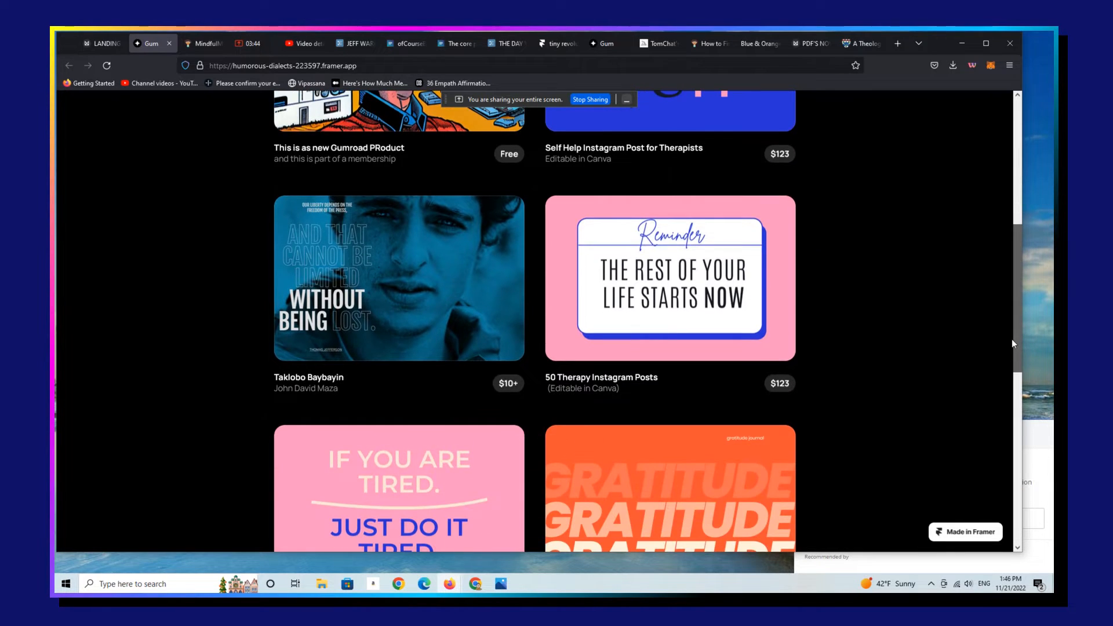
{"action": "scroll", "scroll_direction": "down", "scroll_amount": 3}
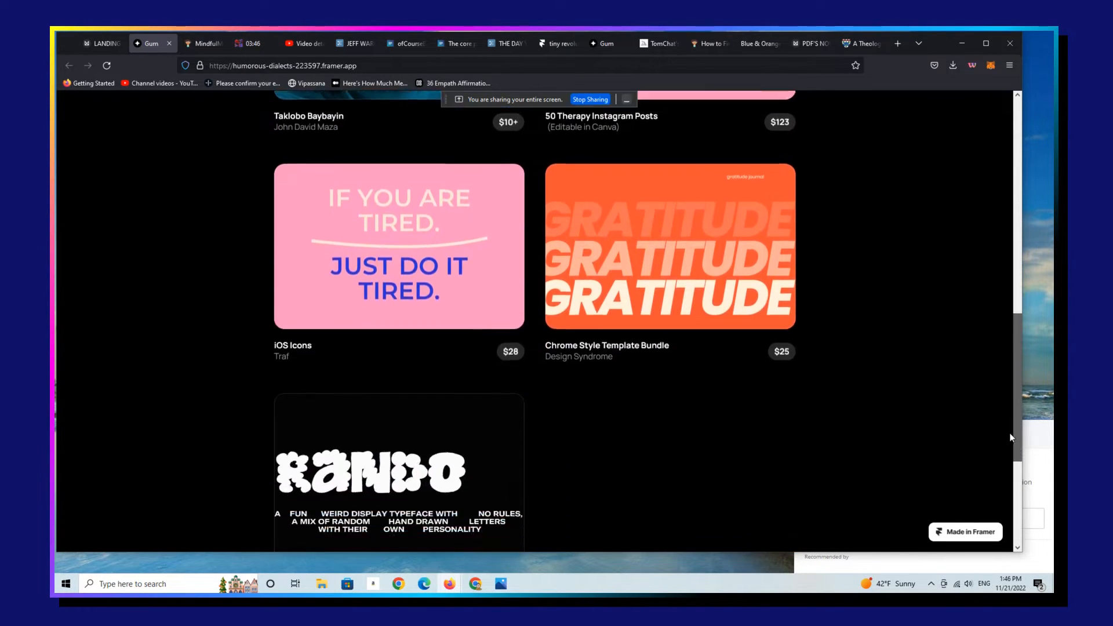
{"action": "left_click", "coordinate": [399, 246]}
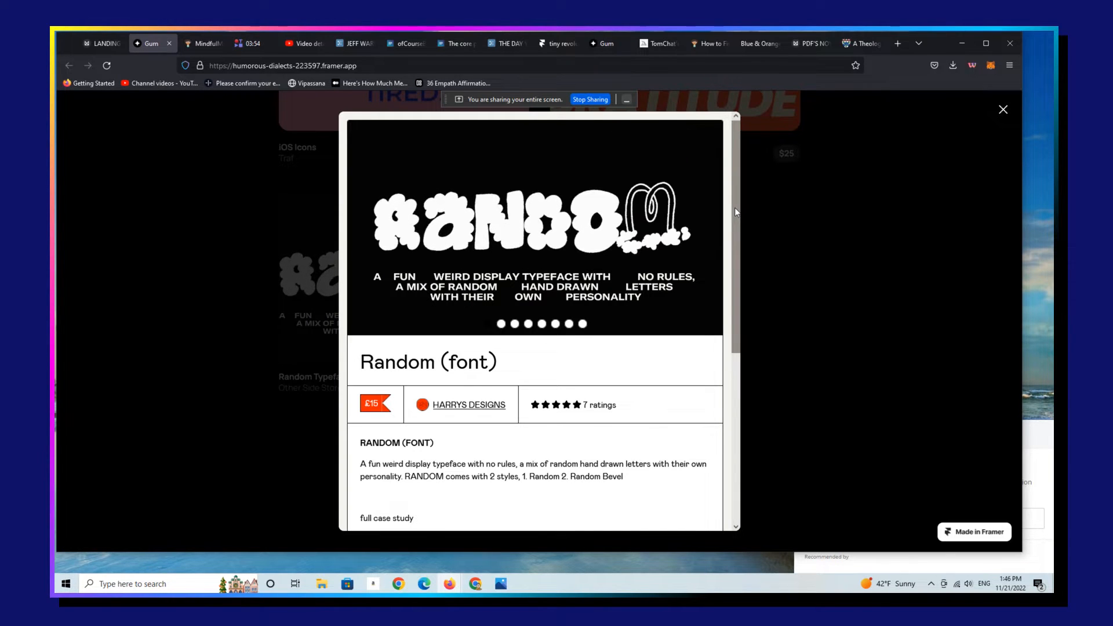
{"action": "scroll", "scroll_direction": "down", "scroll_amount": 3}
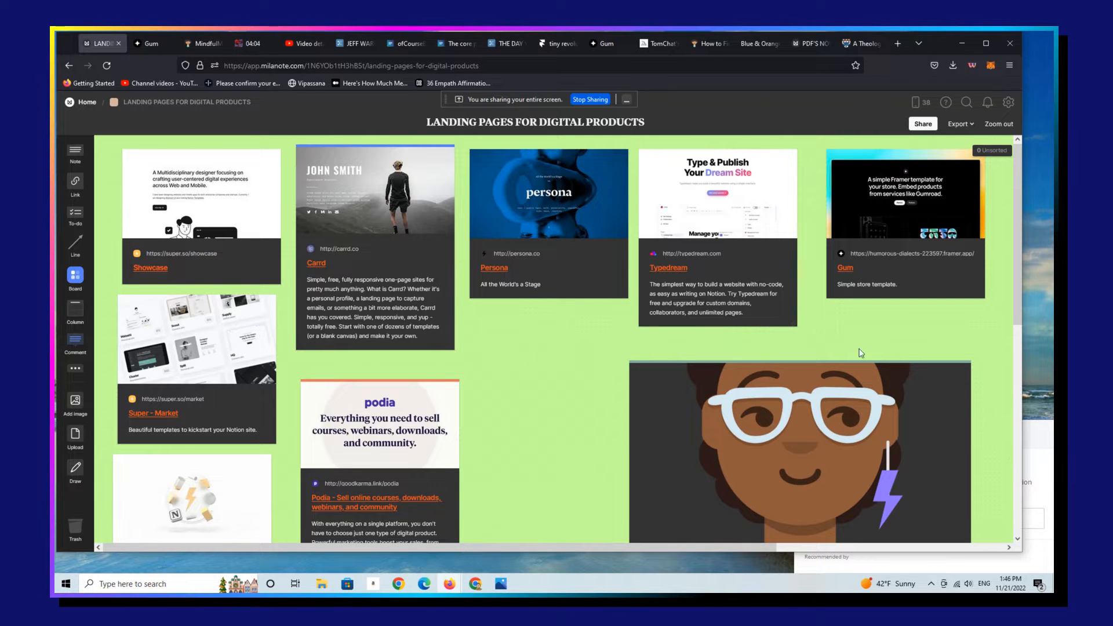
Step: Scroll through the FuelUp juice page's product cards and philosophy sections
{"action": "scroll", "scroll_direction": "down", "scroll_amount": 3}
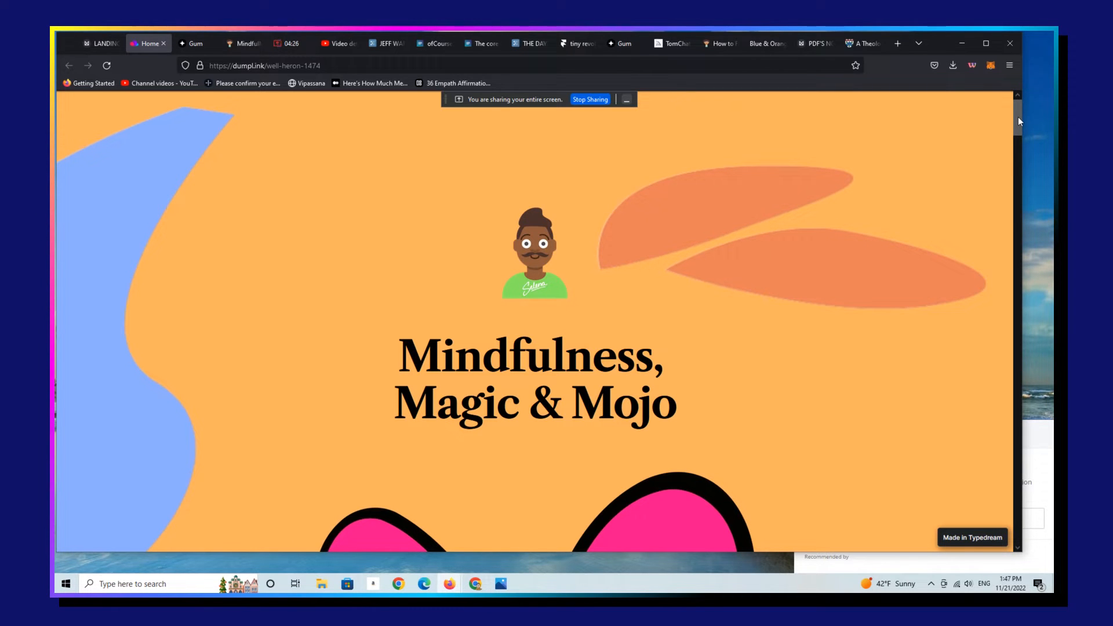
{"action": "scroll", "scroll_direction": "down", "scroll_amount": 3}
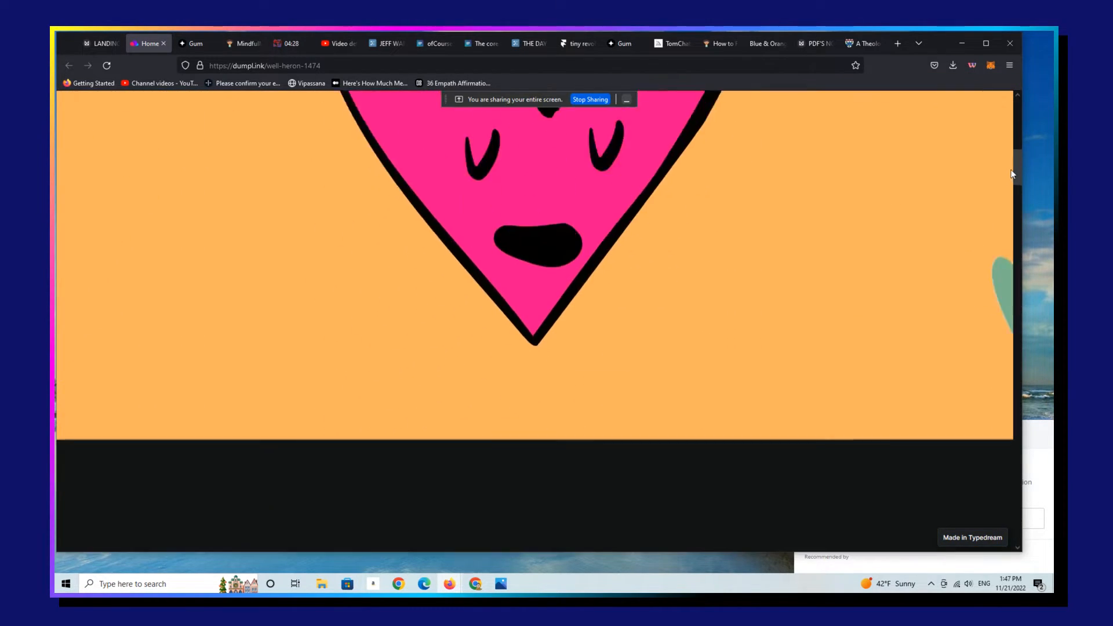
{"action": "scroll", "scroll_direction": "down", "scroll_amount": 3}
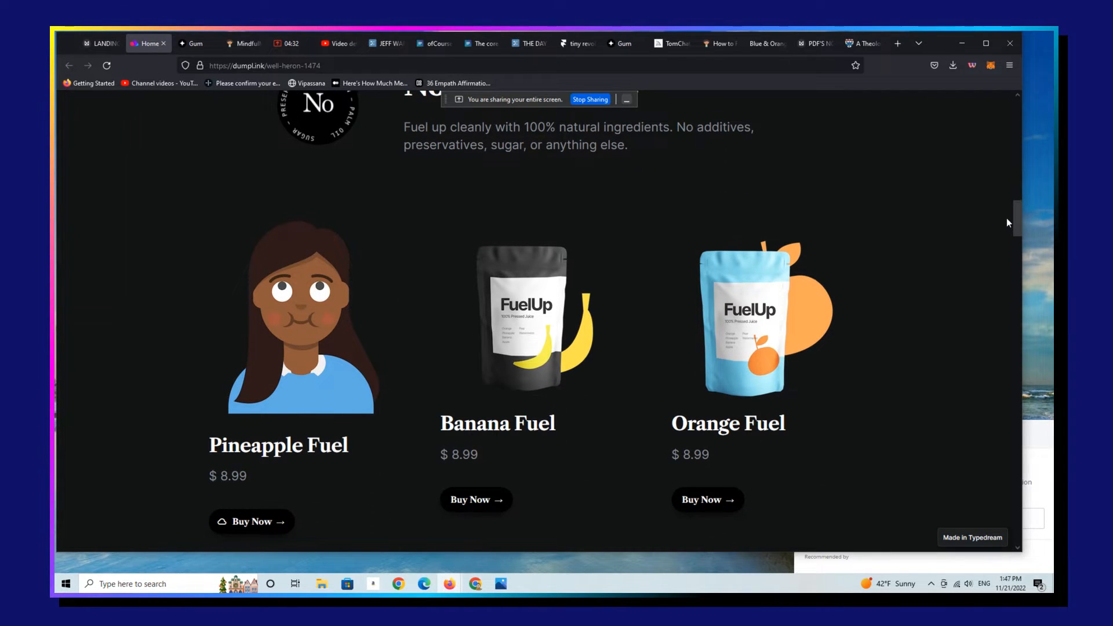
{"action": "scroll", "scroll_direction": "down", "scroll_amount": 3}
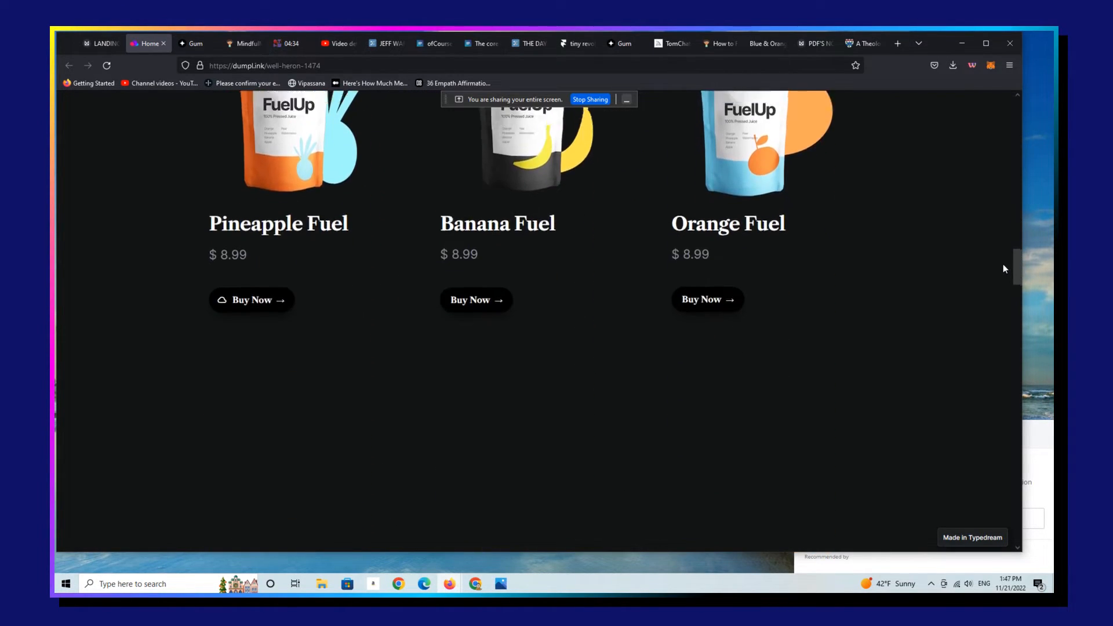
{"action": "scroll", "scroll_direction": "up", "scroll_amount": 3}
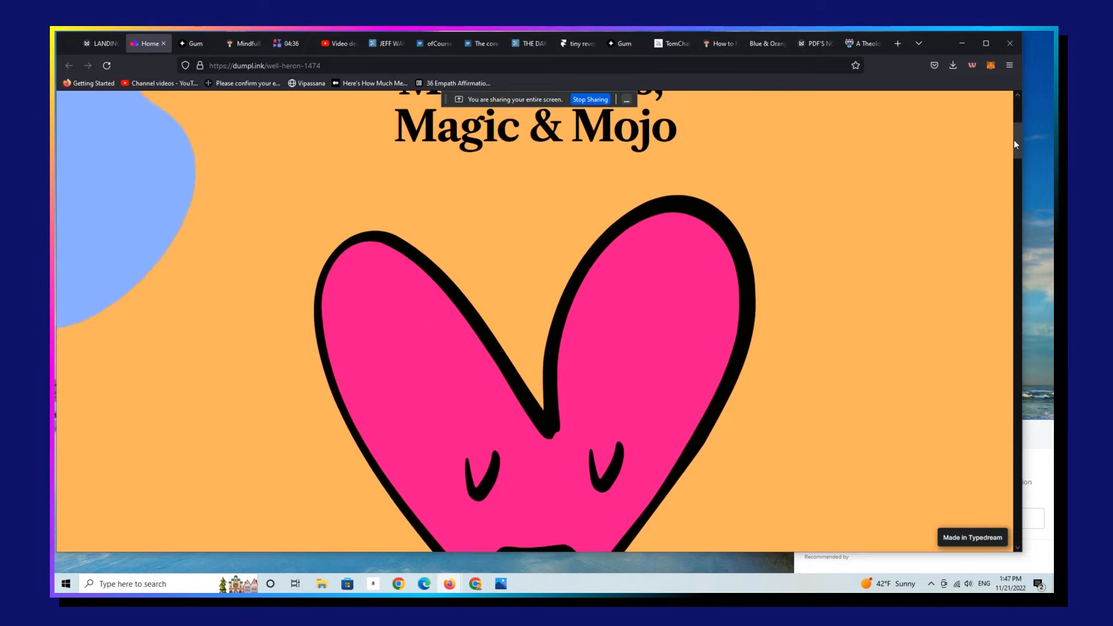
{"action": "scroll", "scroll_direction": "down", "scroll_amount": 3}
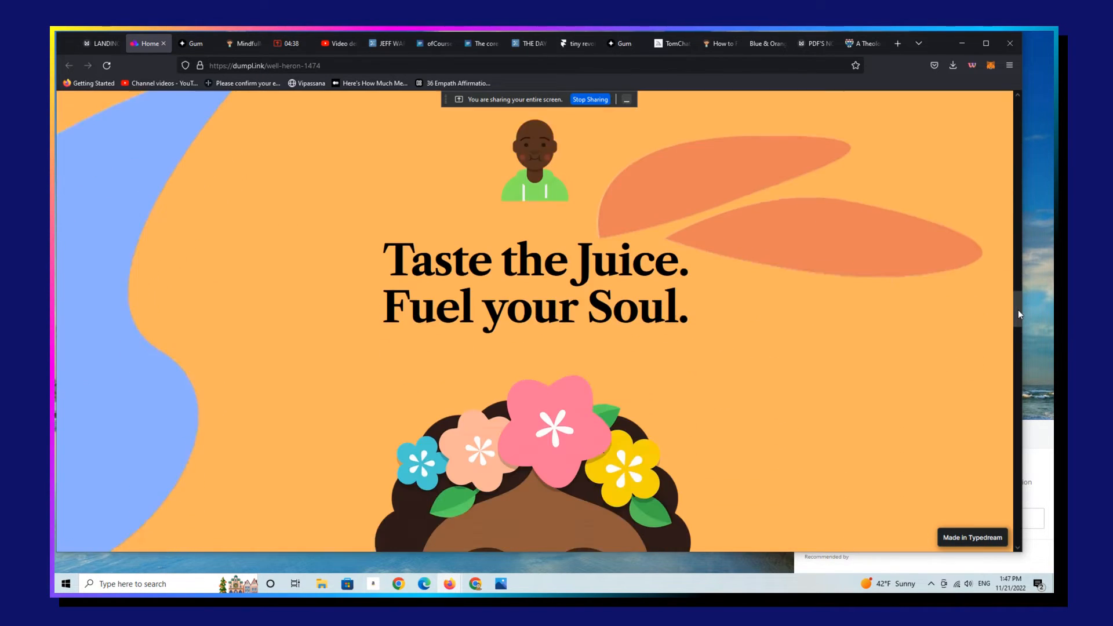
{"action": "scroll", "scroll_direction": "down", "scroll_amount": 3}
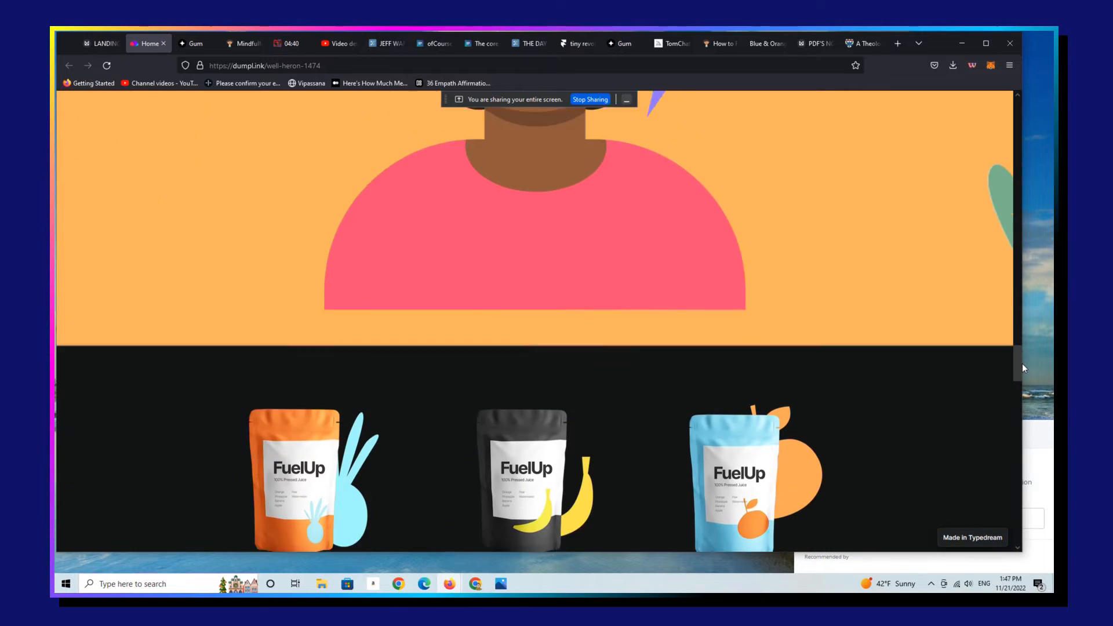
{"action": "scroll", "scroll_direction": "down", "scroll_amount": 3}
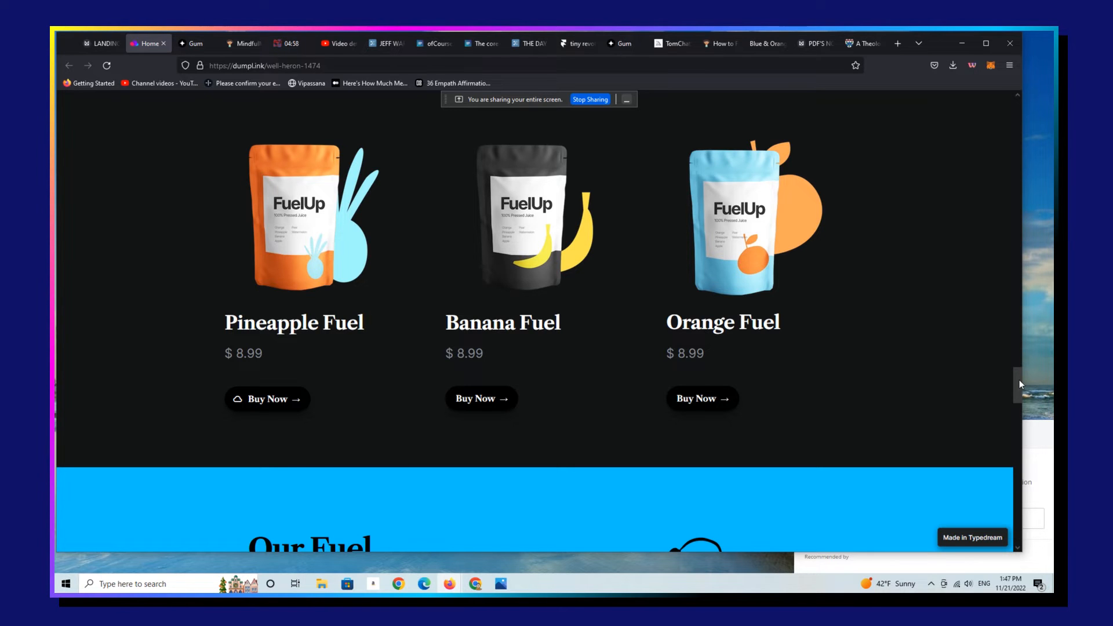
{"action": "scroll", "scroll_direction": "down", "scroll_amount": 3}
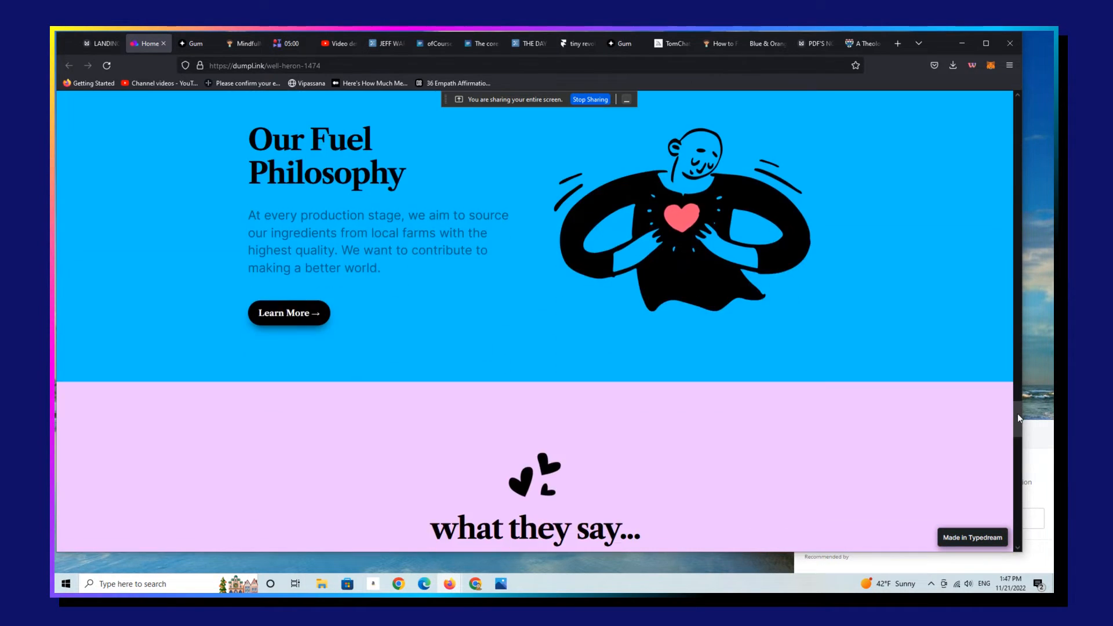
{"action": "scroll", "scroll_direction": "down", "scroll_amount": 3}
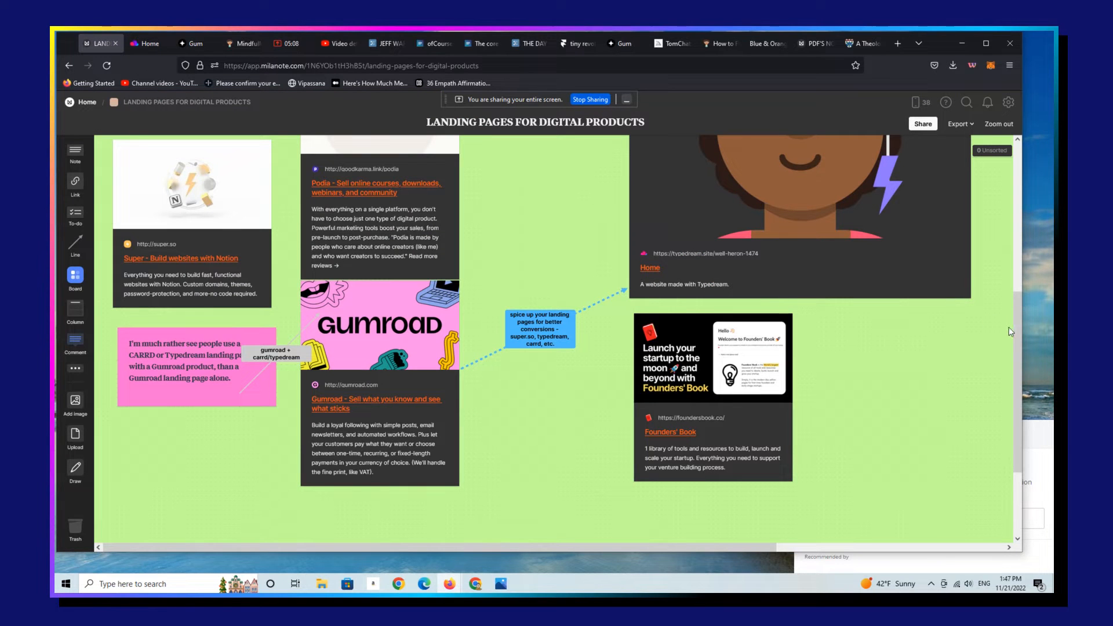
{"action": "mouse_move", "coordinate": [438, 401]}
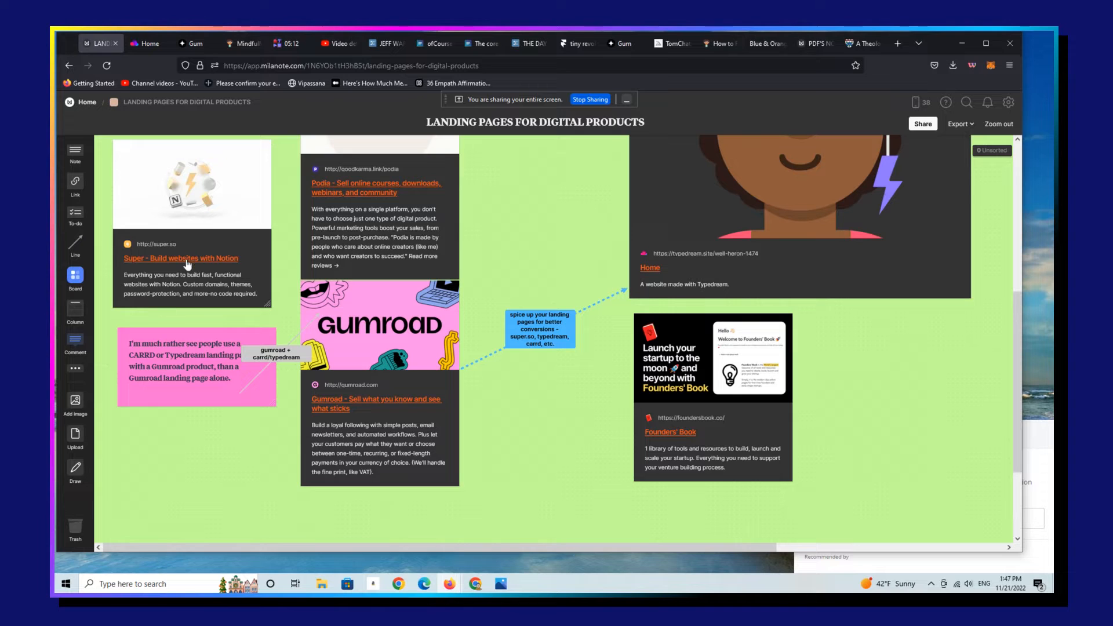
Step: Open the Super.so 'Create Websites with Notion' site from its board card
{"action": "left_click", "coordinate": [180, 258]}
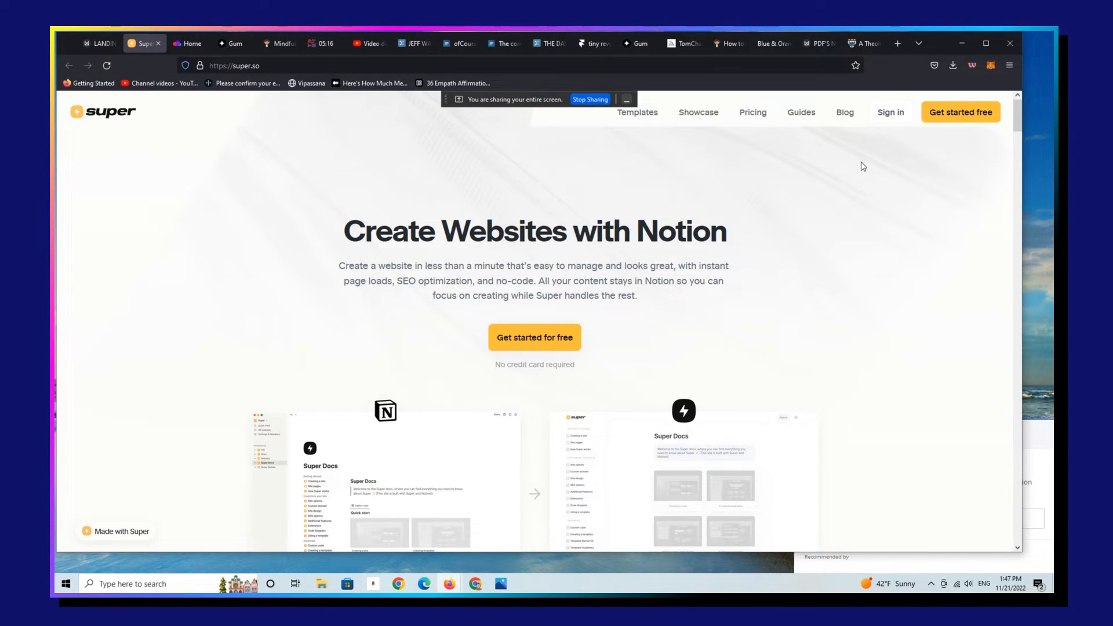
Step: Browse Super's templates gallery down to the Grid dark directory template
{"action": "left_click", "coordinate": [637, 112]}
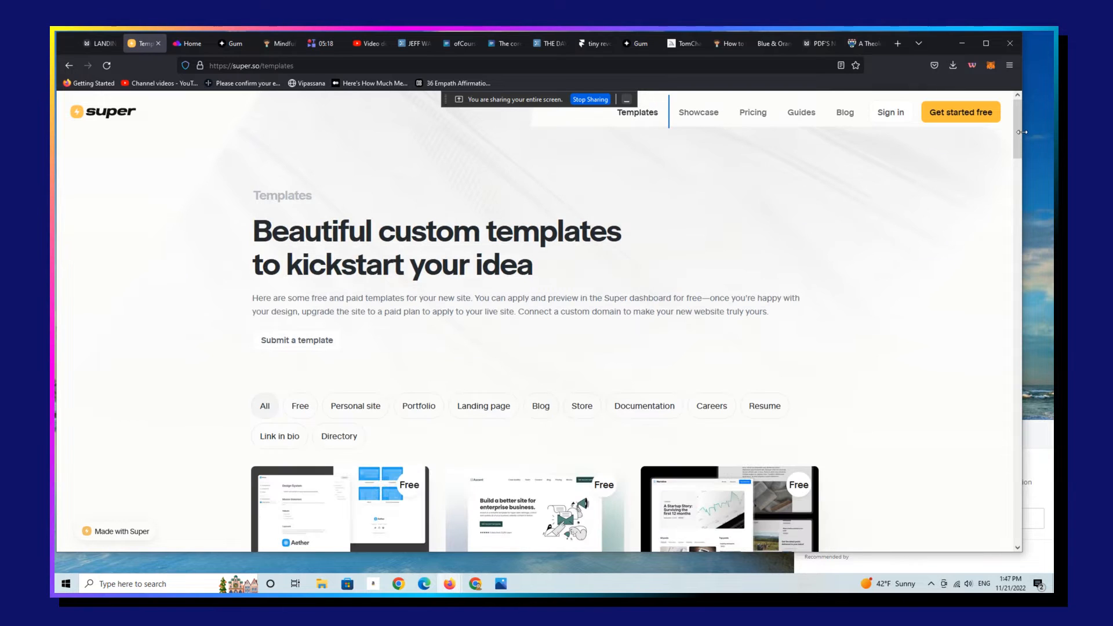
{"action": "scroll", "scroll_direction": "down", "scroll_amount": 3}
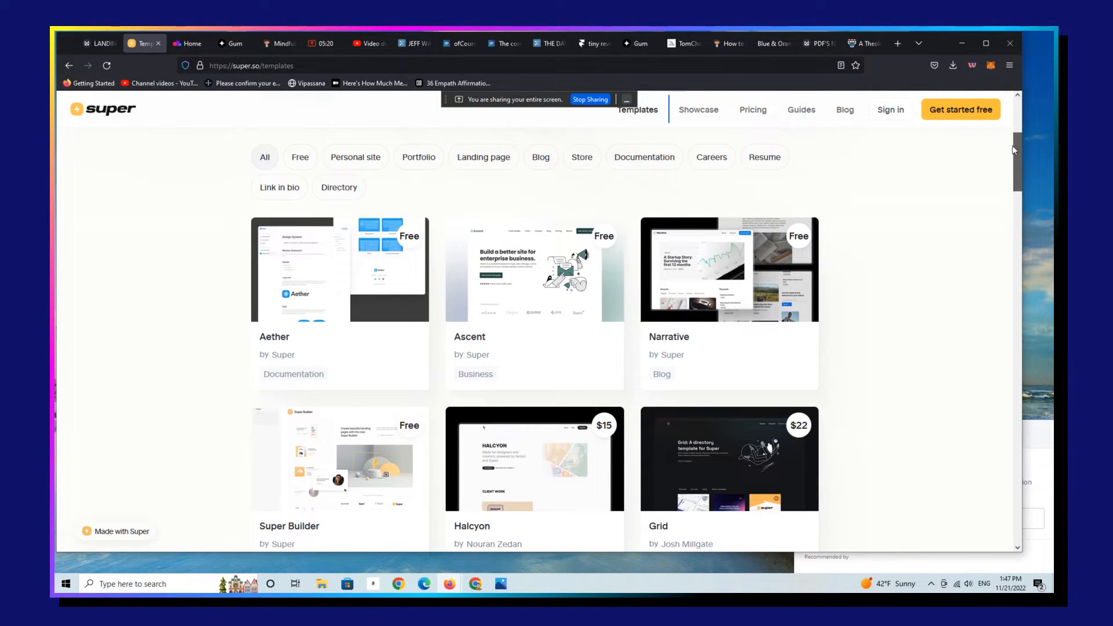
{"action": "scroll", "scroll_direction": "down", "scroll_amount": 3}
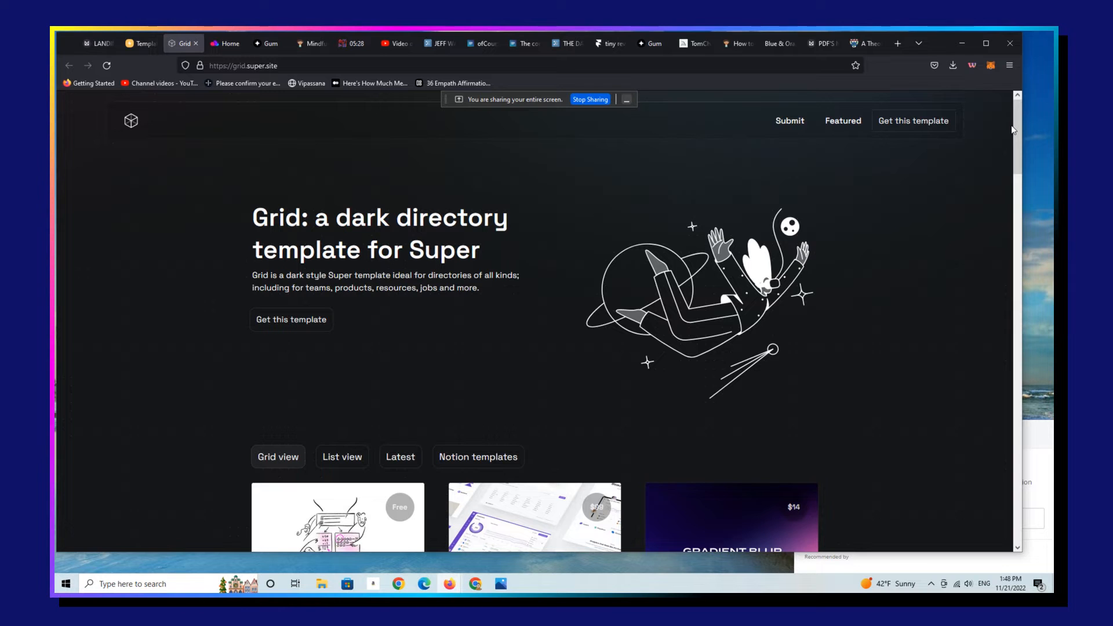
Step: Scroll through the Grid demo's directory and open its Featured Resources page
{"action": "scroll", "scroll_direction": "down", "scroll_amount": 3}
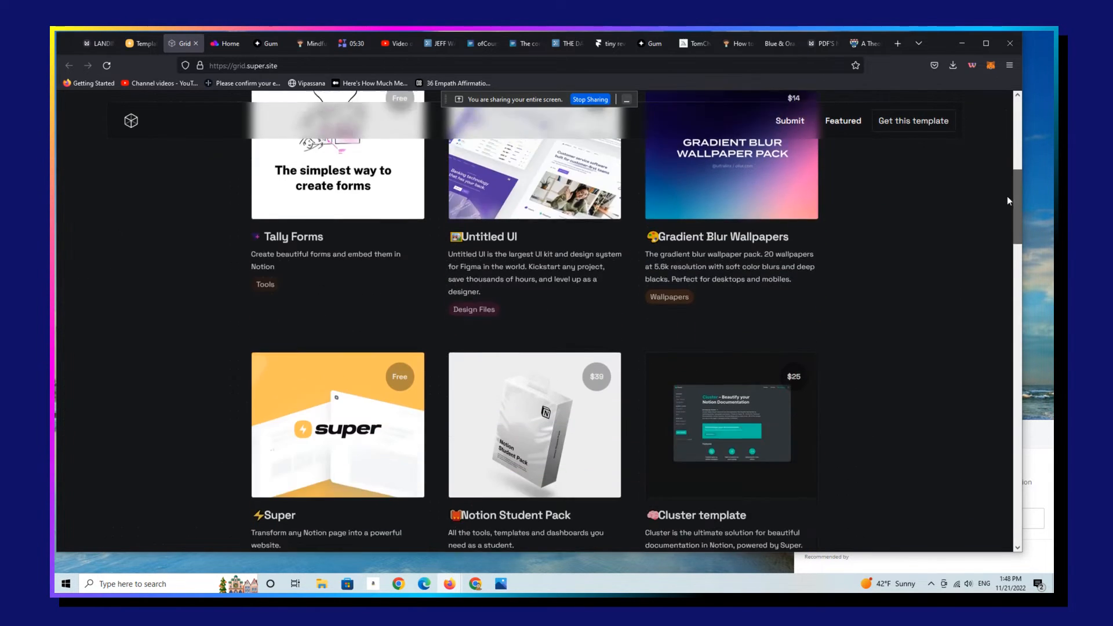
{"action": "scroll", "scroll_direction": "down", "scroll_amount": 3}
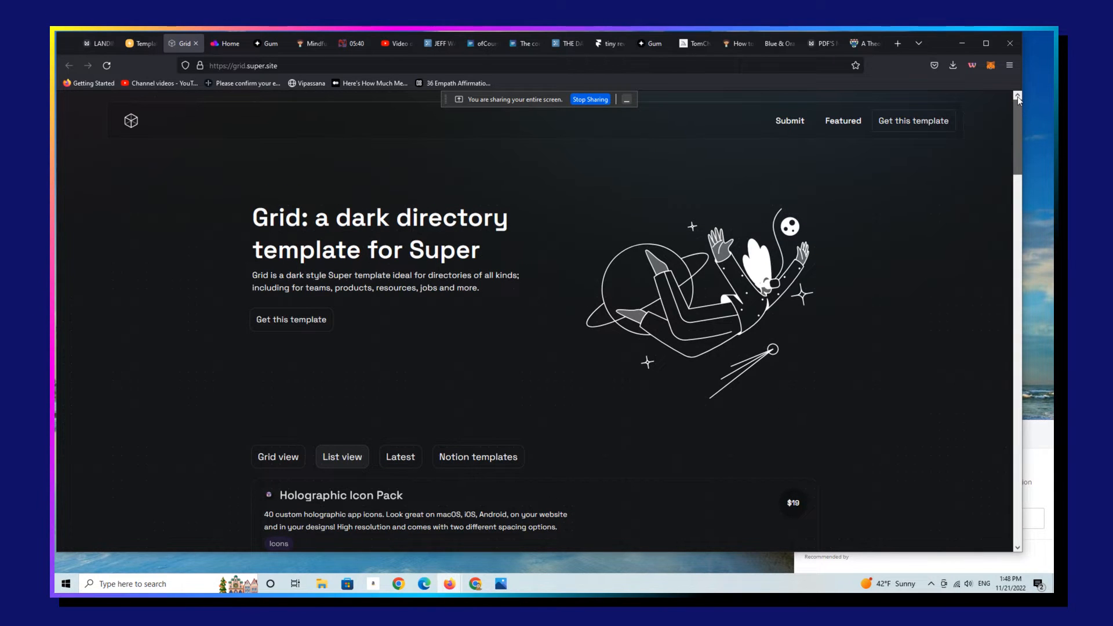
{"action": "scroll", "scroll_direction": "down", "scroll_amount": 3}
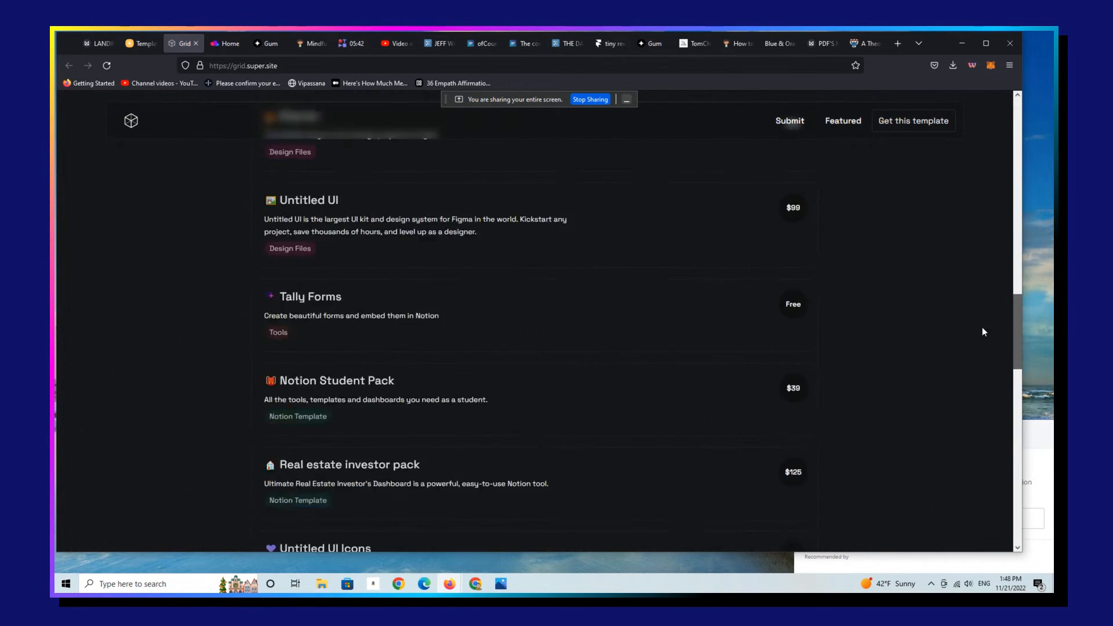
{"action": "scroll", "scroll_direction": "down", "scroll_amount": 3}
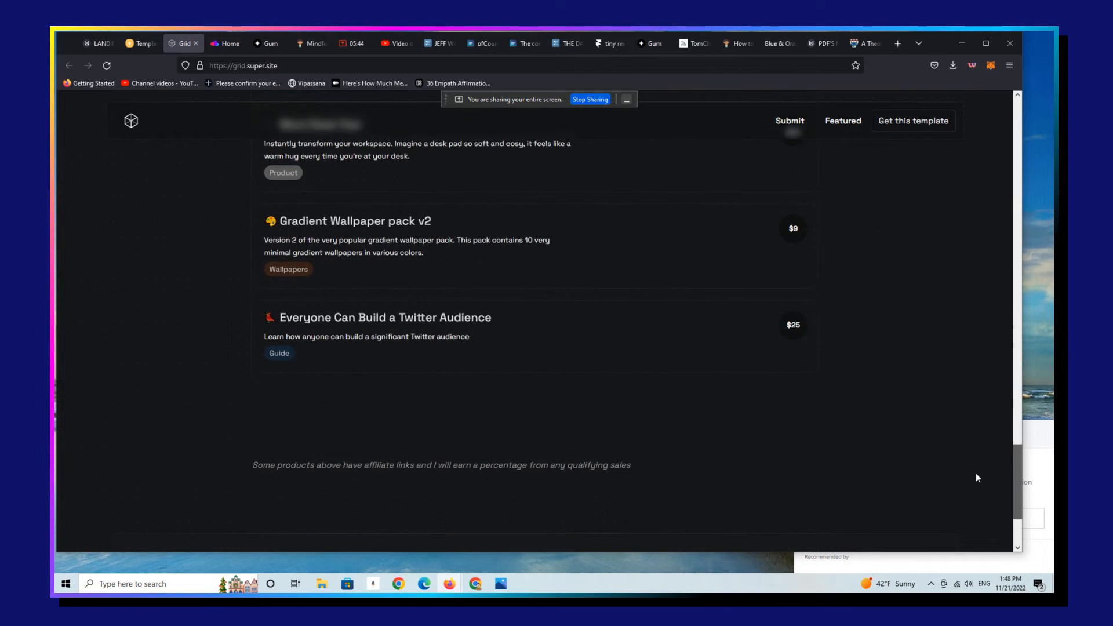
{"action": "scroll", "scroll_direction": "up", "scroll_amount": 3}
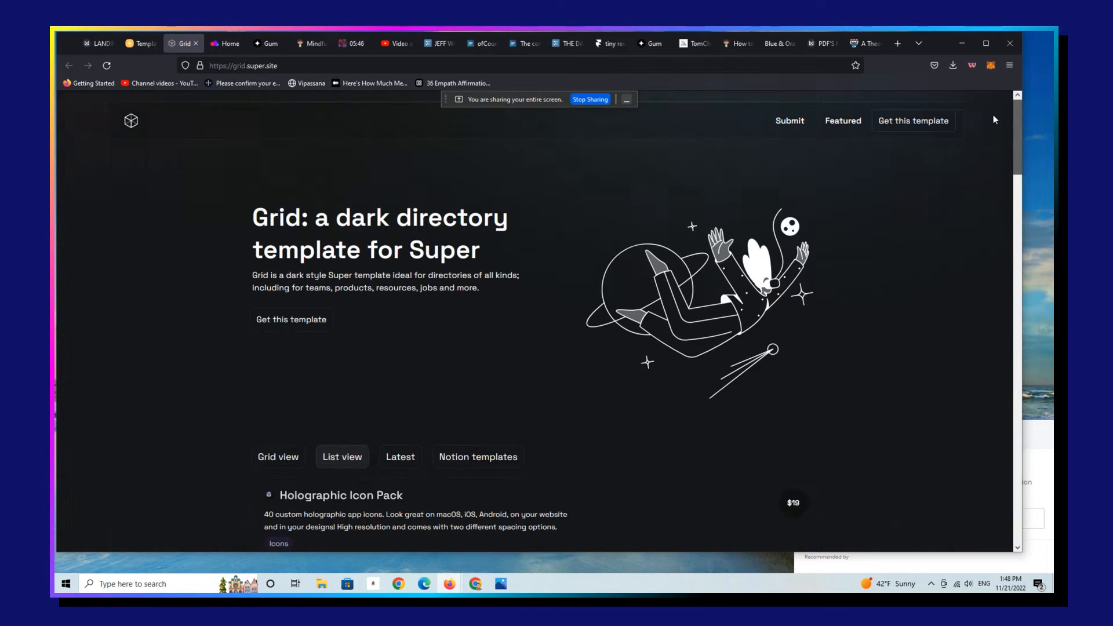
{"action": "left_click", "coordinate": [844, 120]}
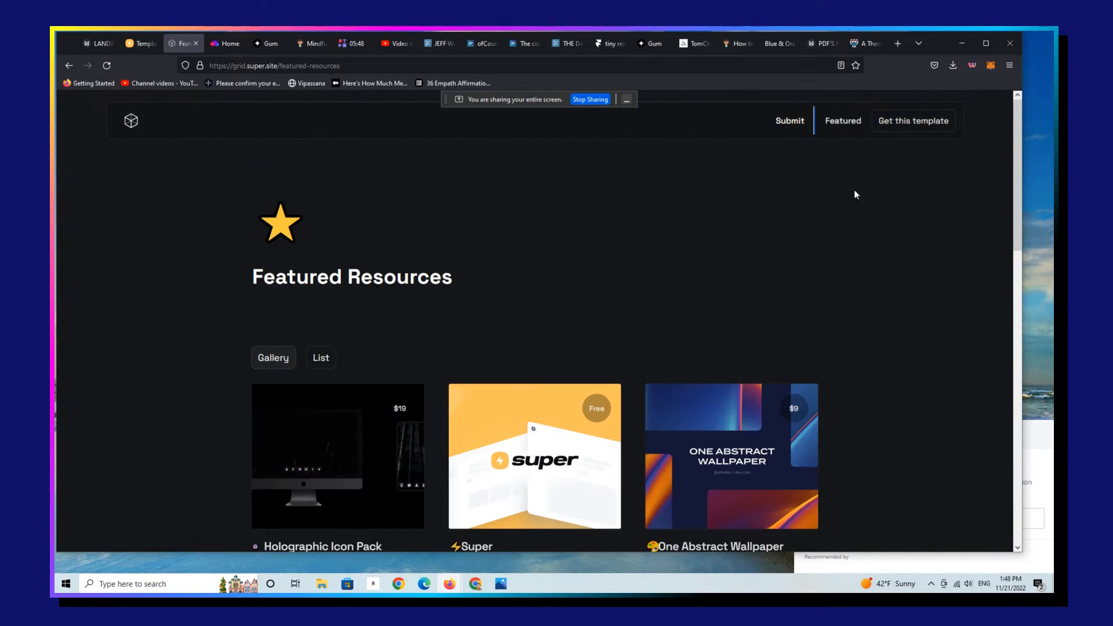
{"action": "mouse_move", "coordinate": [791, 128]}
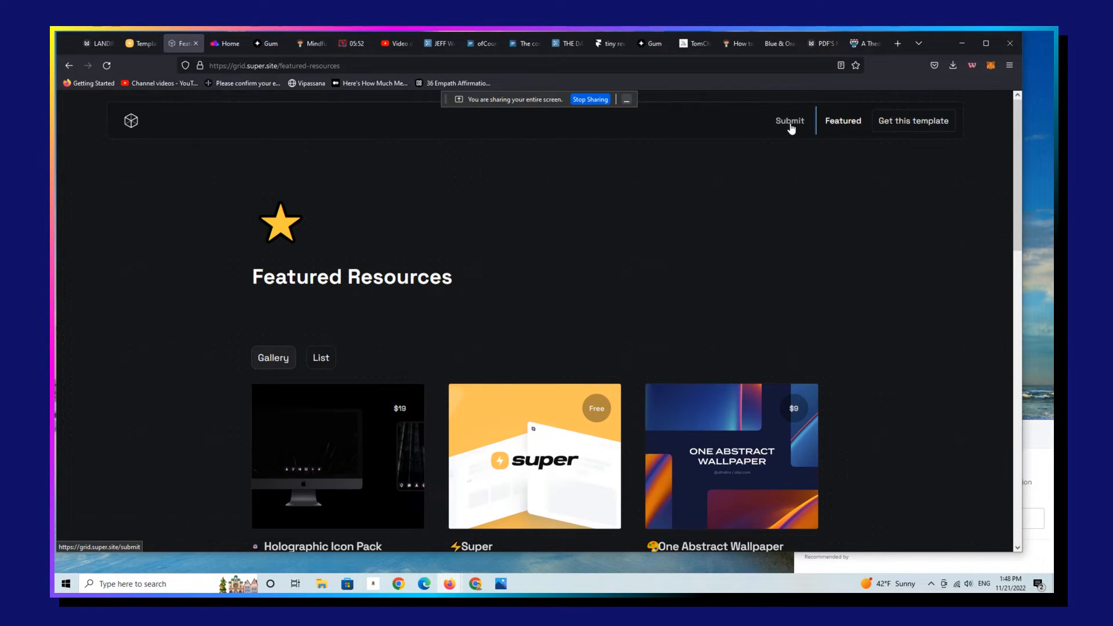
Step: View the Grid demo's resource submission form, then return to Super's templates gallery
{"action": "left_click", "coordinate": [790, 121]}
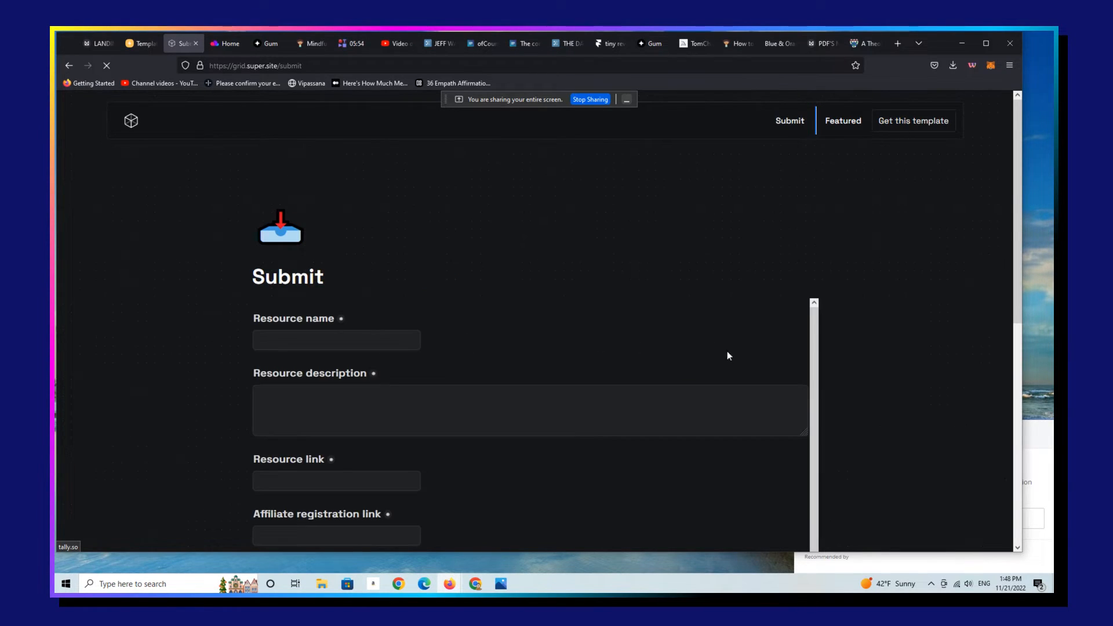
{"action": "scroll", "scroll_direction": "down", "scroll_amount": 3}
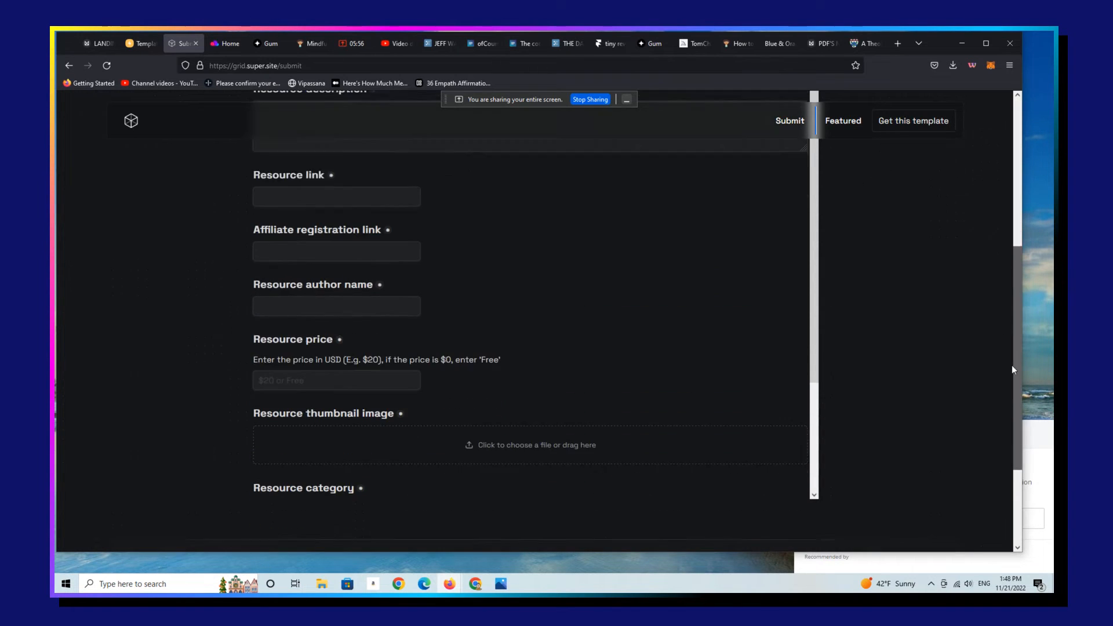
{"action": "scroll", "scroll_direction": "up", "scroll_amount": 3}
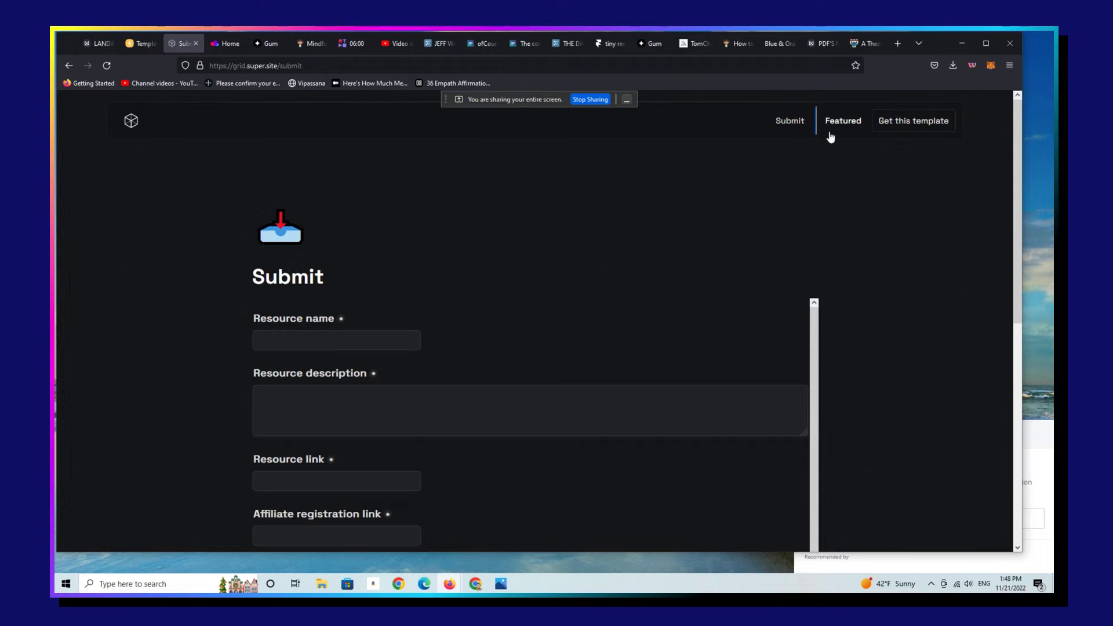
{"action": "left_click", "coordinate": [137, 43]}
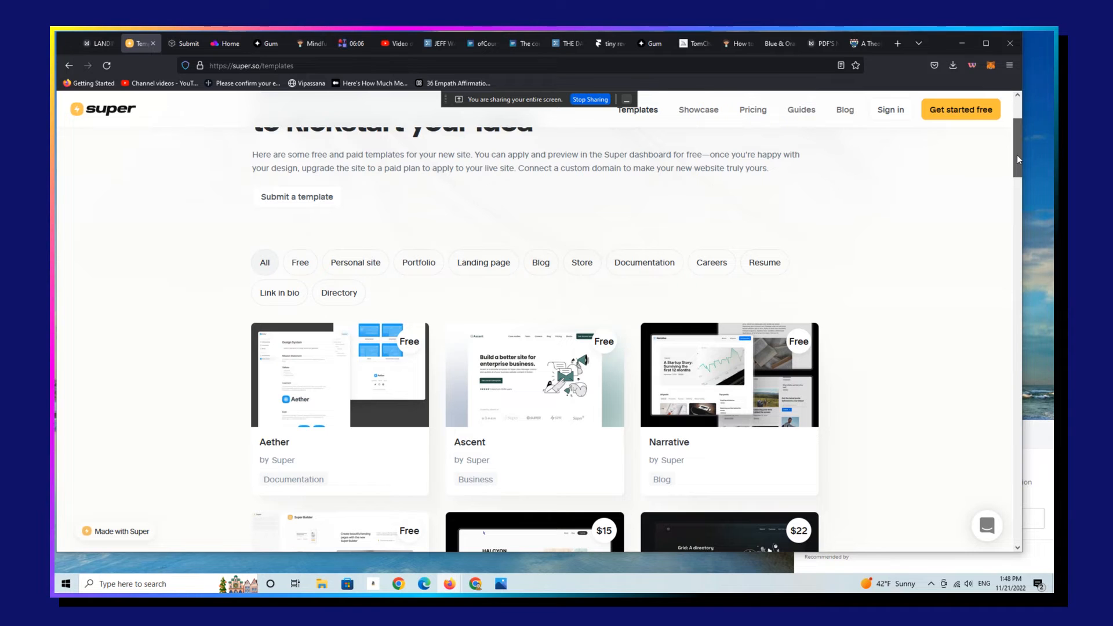
Step: Browse the Hunt directory demo and its Submit form, then return to the templates gallery
{"action": "scroll", "scroll_direction": "down", "scroll_amount": 3}
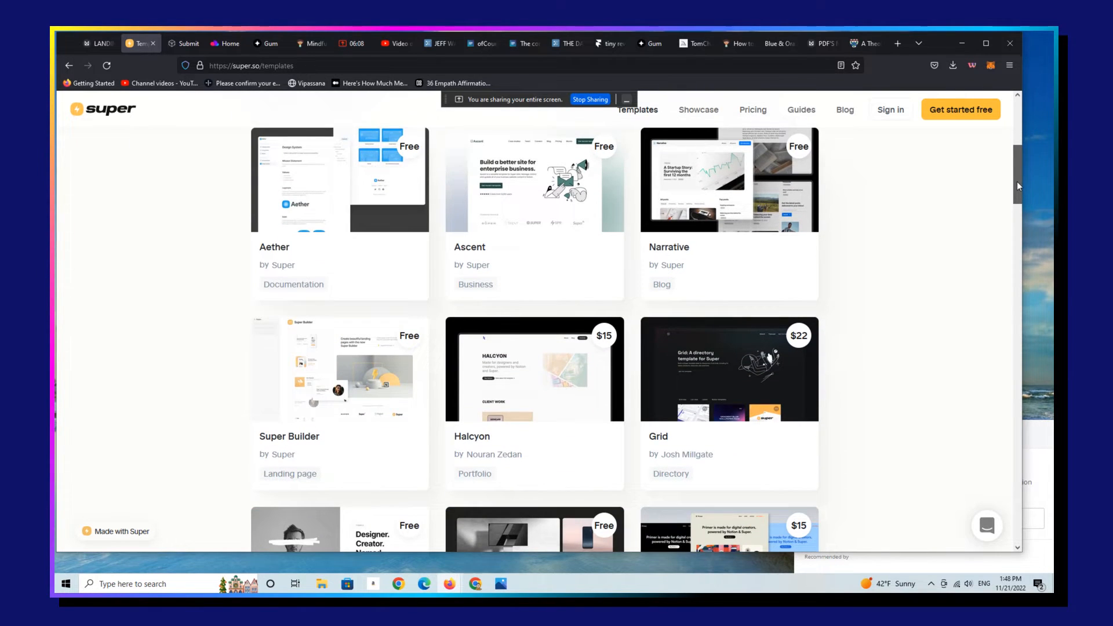
{"action": "scroll", "scroll_direction": "down", "scroll_amount": 3}
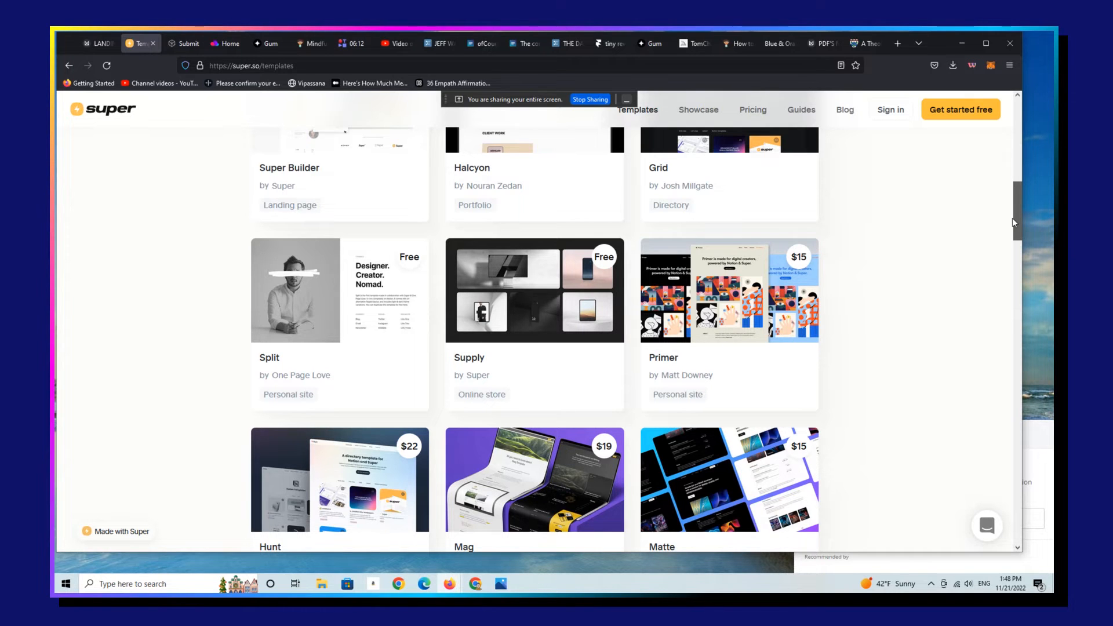
{"action": "scroll", "scroll_direction": "down", "scroll_amount": 3}
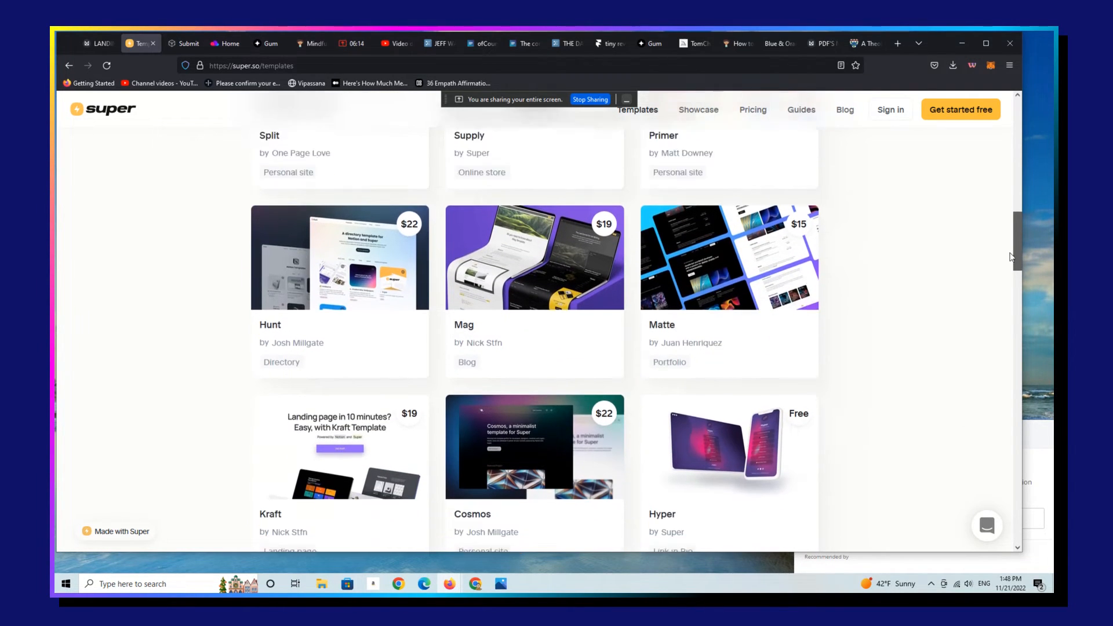
{"action": "scroll", "scroll_direction": "down", "scroll_amount": 3}
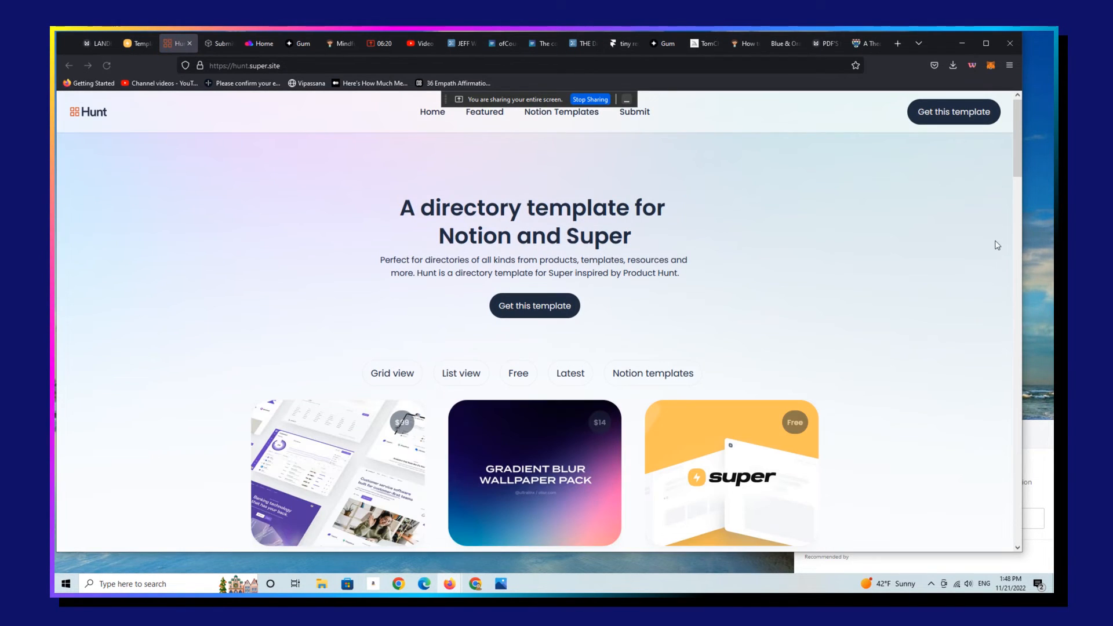
{"action": "scroll", "scroll_direction": "down", "scroll_amount": 3}
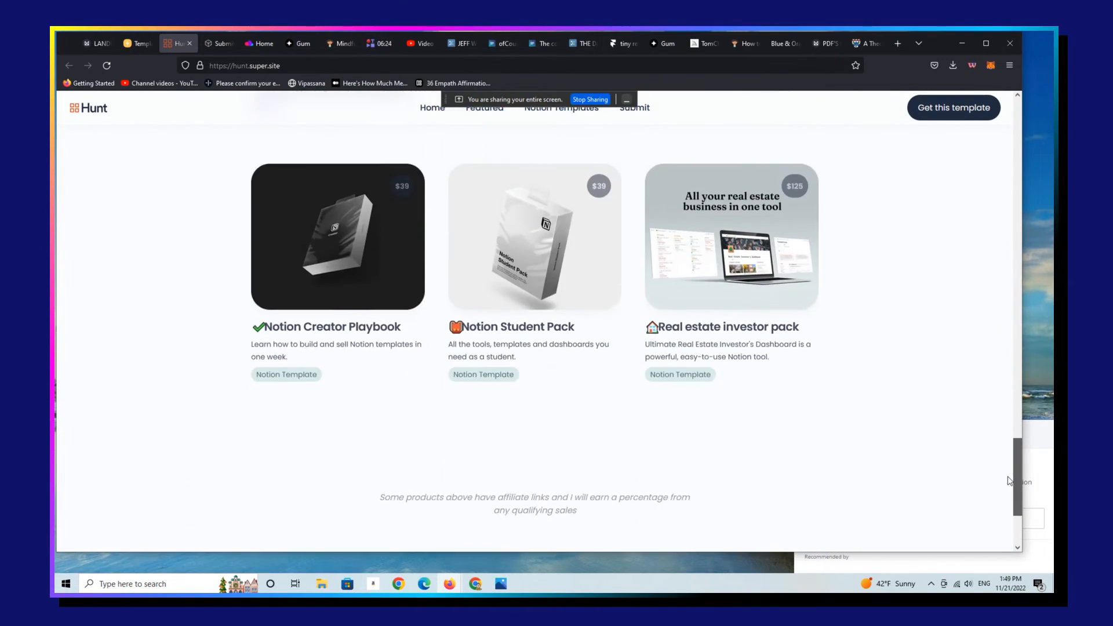
{"action": "scroll", "scroll_direction": "up", "scroll_amount": 3}
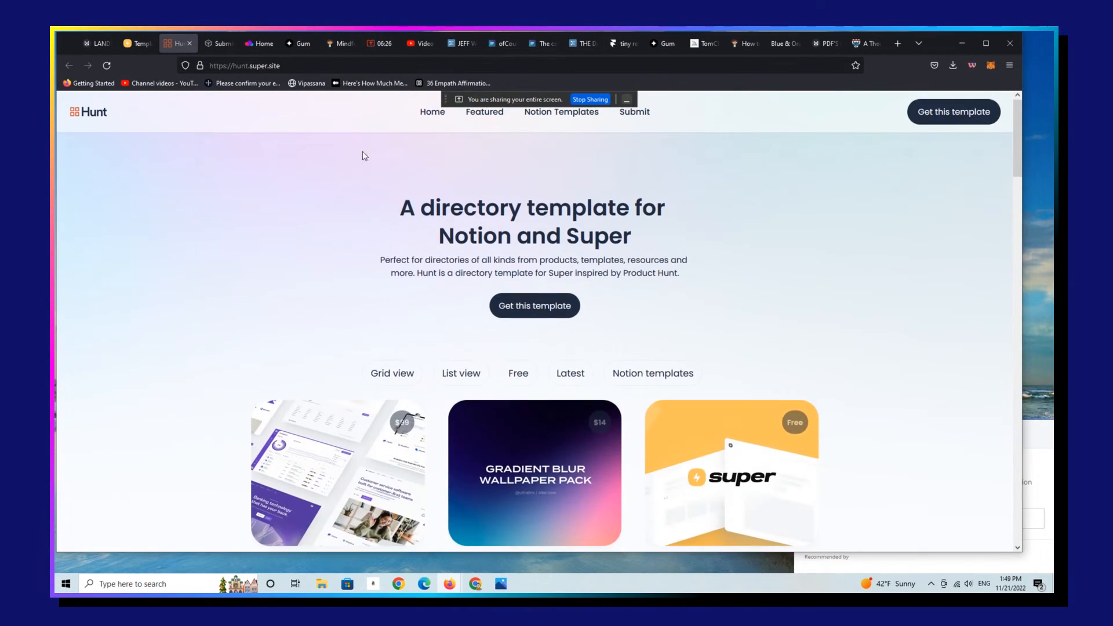
{"action": "mouse_move", "coordinate": [541, 176]}
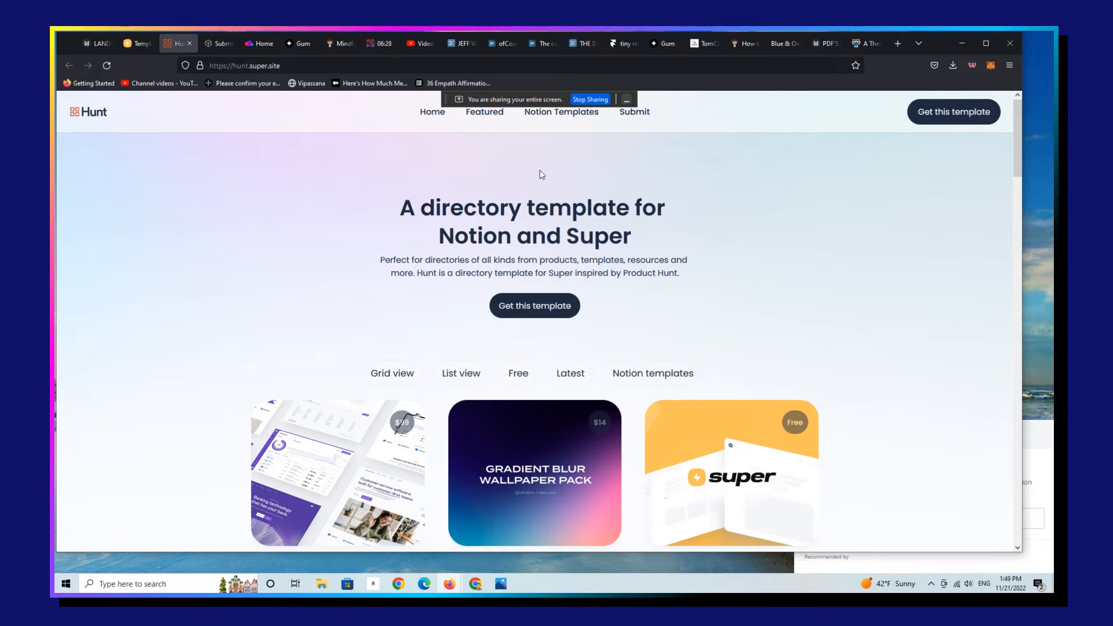
{"action": "left_click", "coordinate": [635, 112]}
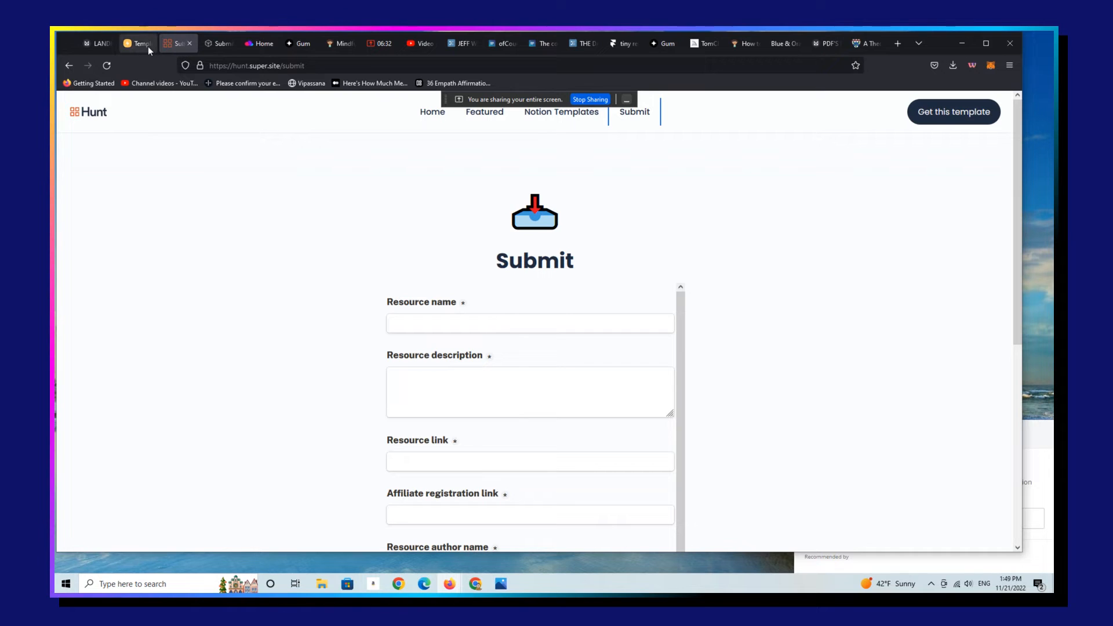
{"action": "left_click", "coordinate": [138, 43]}
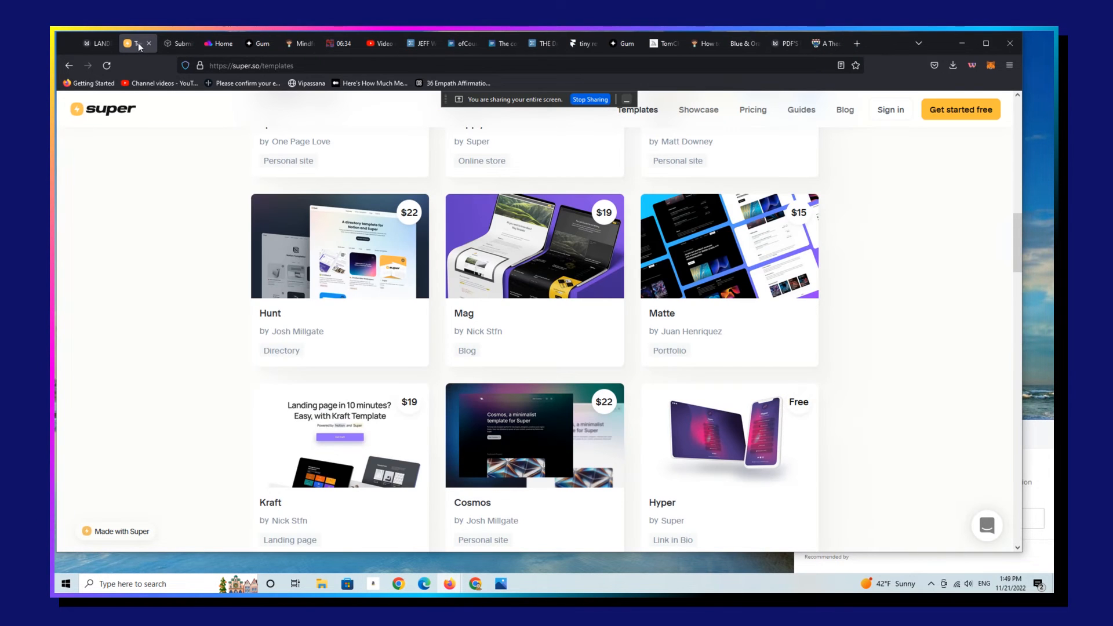
Step: Scroll the gallery to the Primer creator template and open its demo site
{"action": "scroll", "scroll_direction": "down", "scroll_amount": 3}
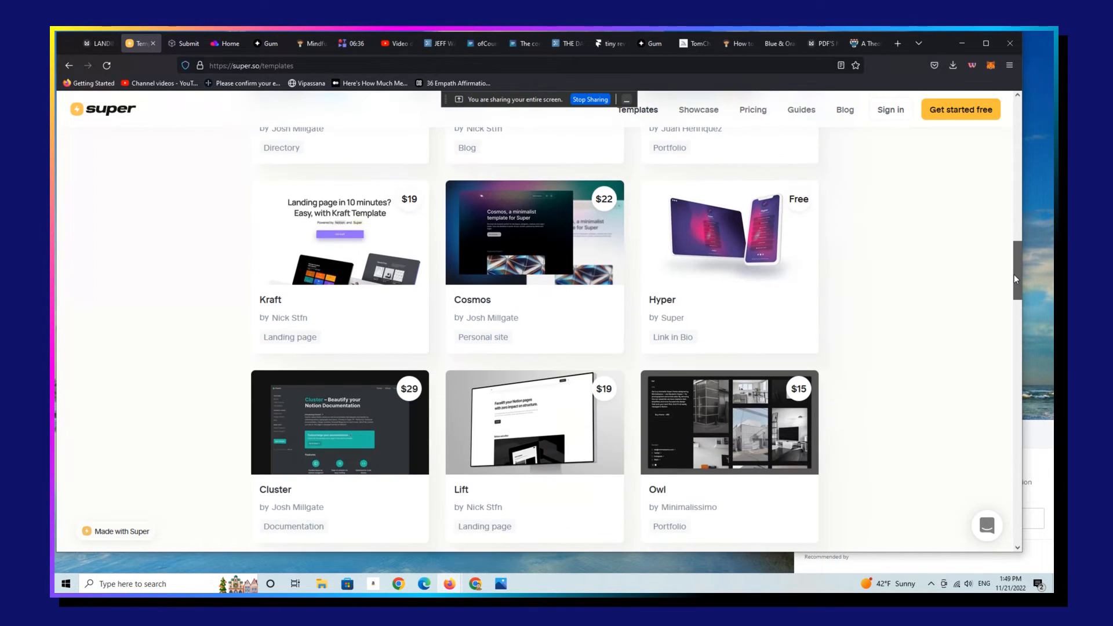
{"action": "scroll", "scroll_direction": "down", "scroll_amount": 3}
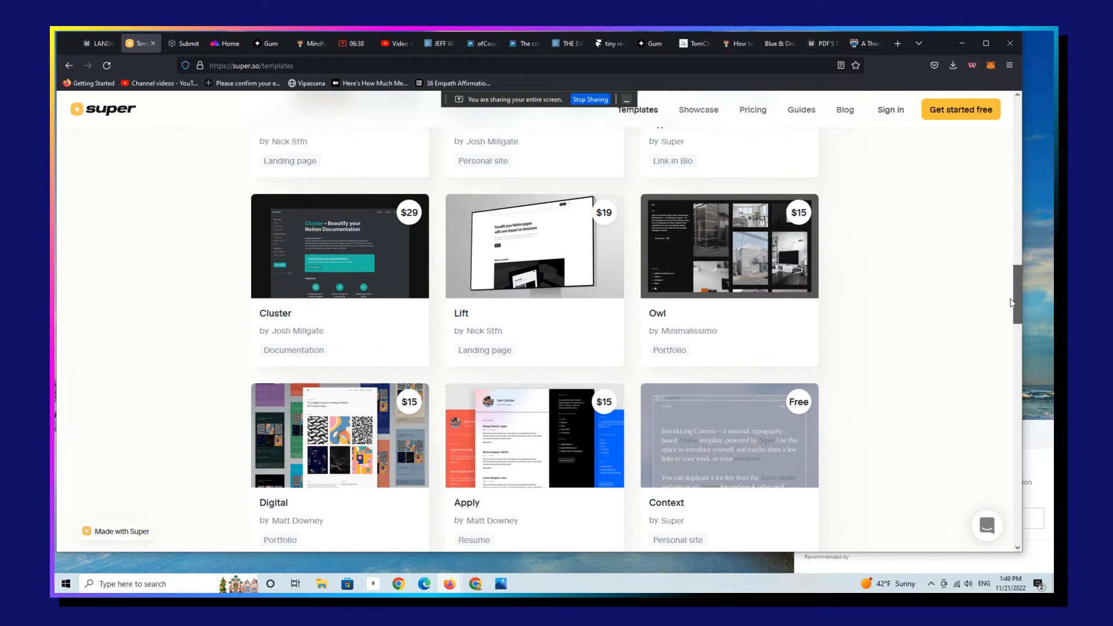
{"action": "mouse_move", "coordinate": [330, 318]}
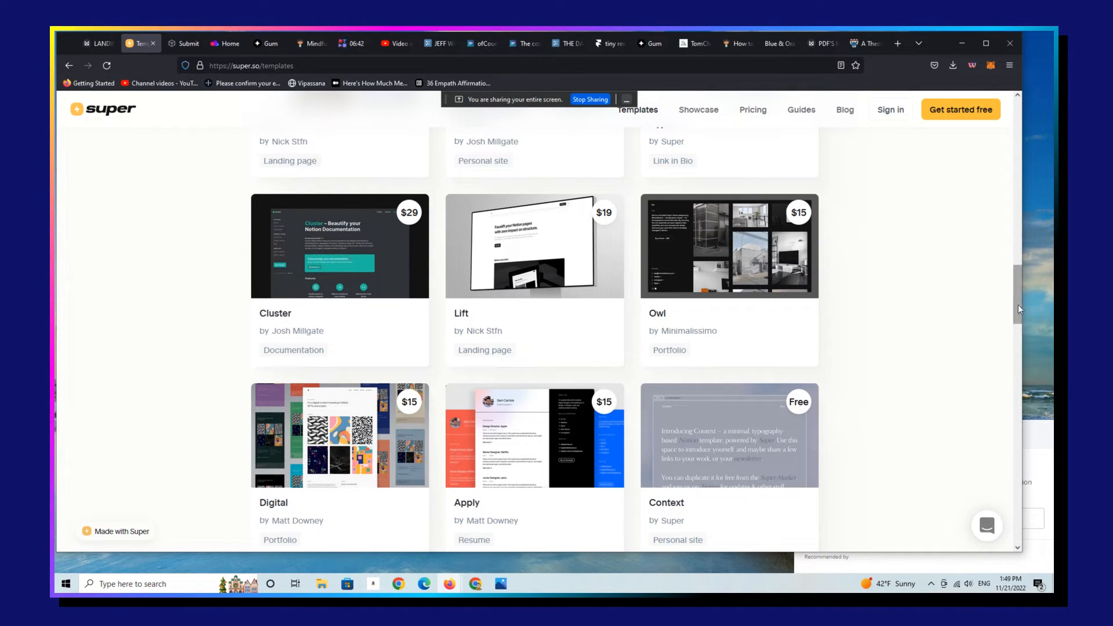
{"action": "scroll", "scroll_direction": "down", "scroll_amount": 3}
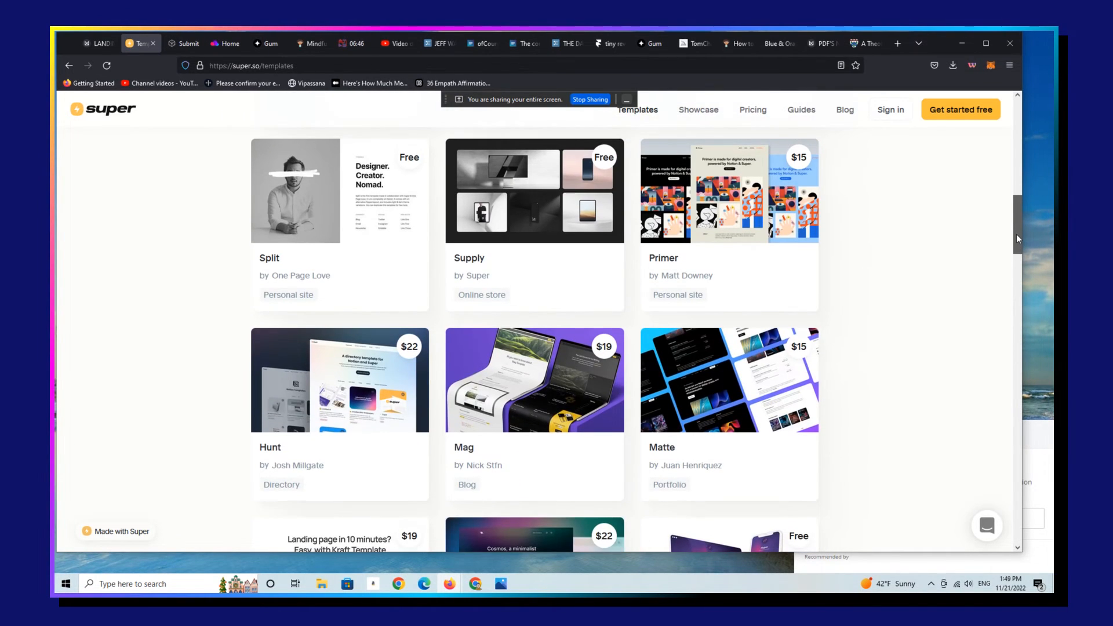
{"action": "left_click", "coordinate": [729, 192]}
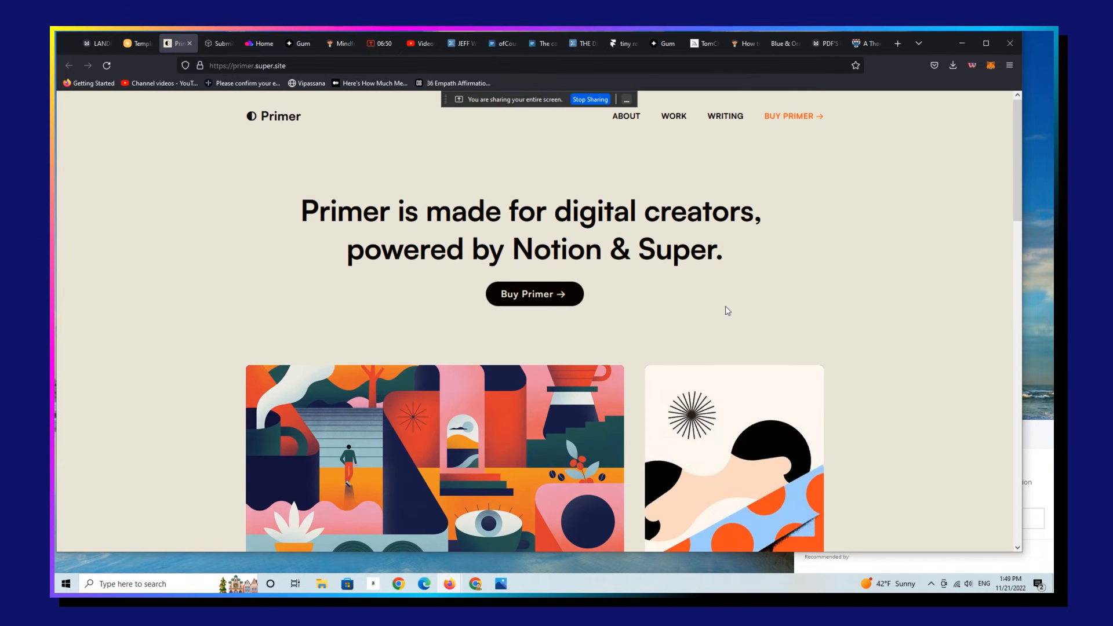
Step: Scroll down the Primer demo site
{"action": "scroll", "scroll_direction": "down", "scroll_amount": 3}
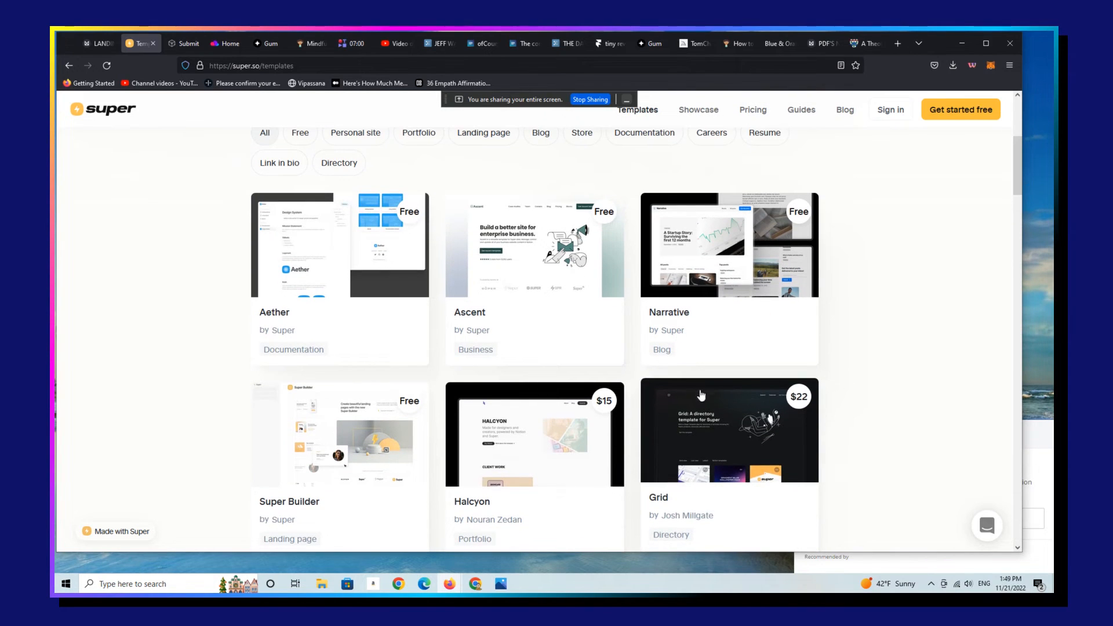
{"action": "mouse_move", "coordinate": [773, 448]}
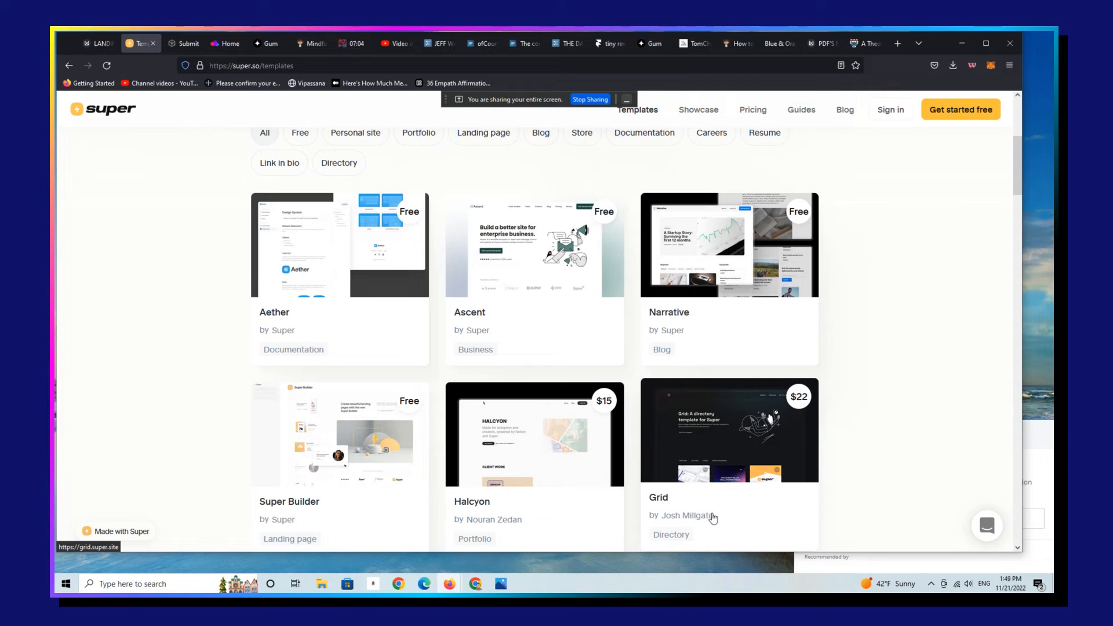
{"action": "mouse_move", "coordinate": [826, 403]}
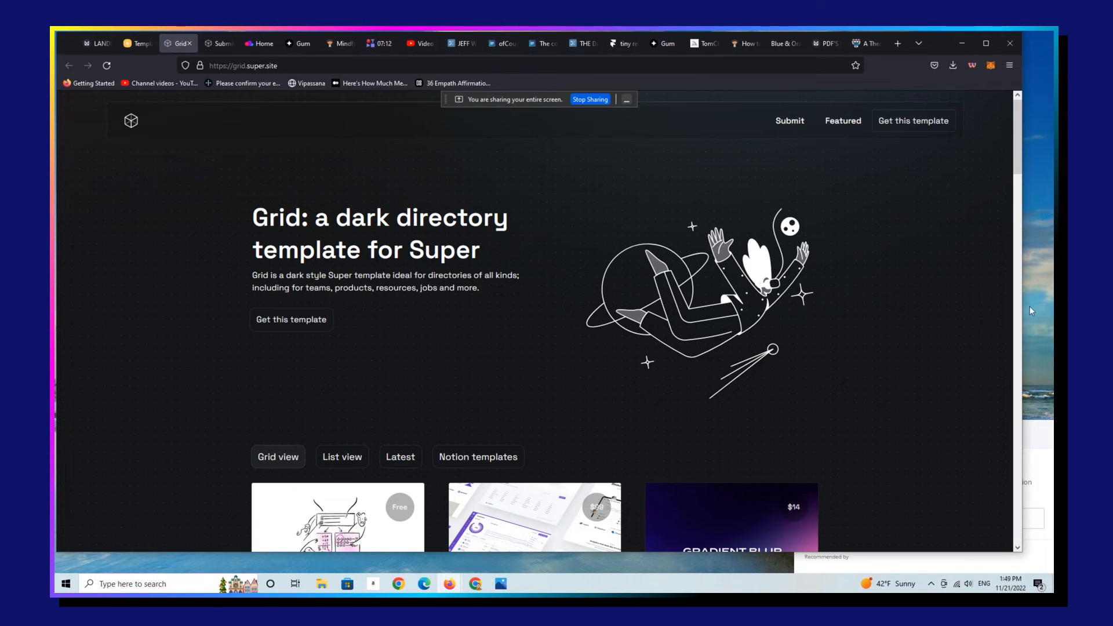
Step: Filter the Grid directory to Notion templates, sort by Latest, and switch it to List view
{"action": "scroll", "scroll_direction": "down", "scroll_amount": 3}
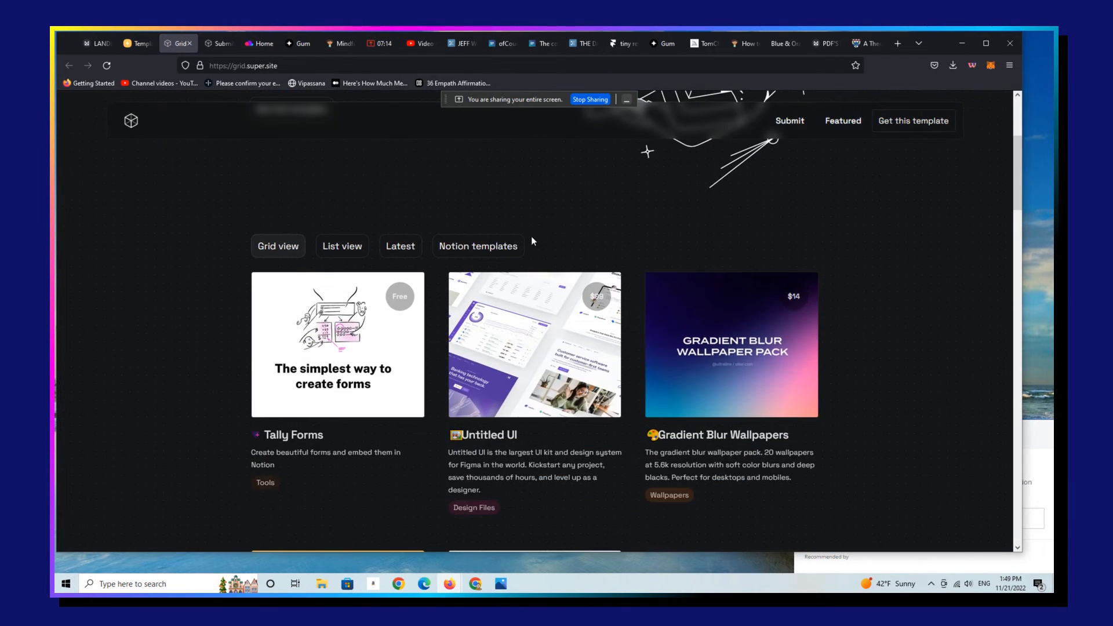
{"action": "left_click", "coordinate": [401, 246]}
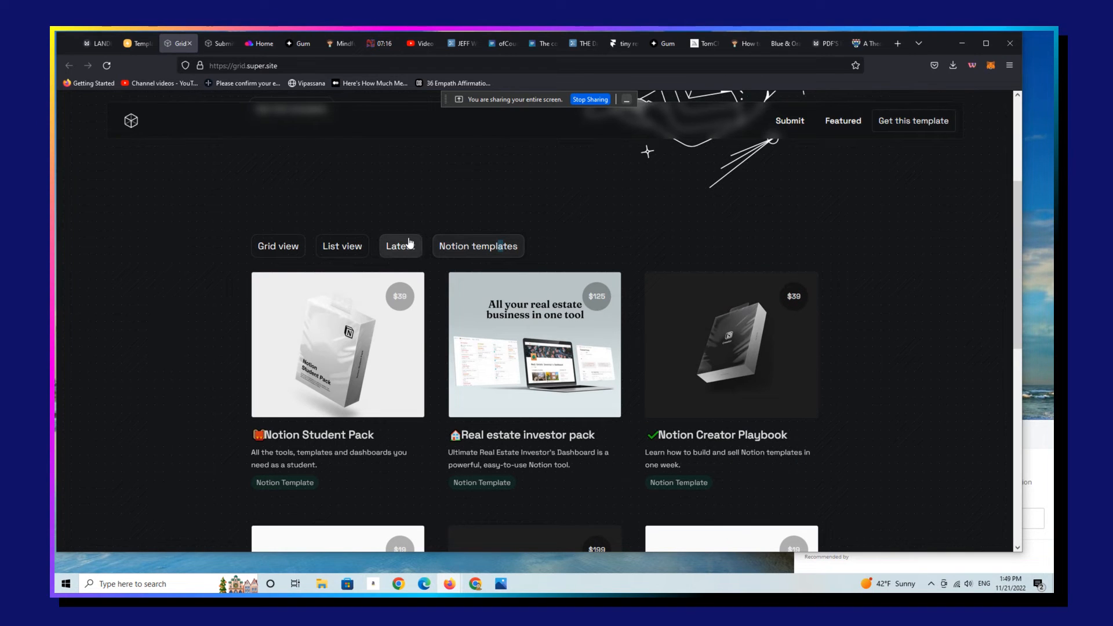
{"action": "left_click", "coordinate": [342, 246]}
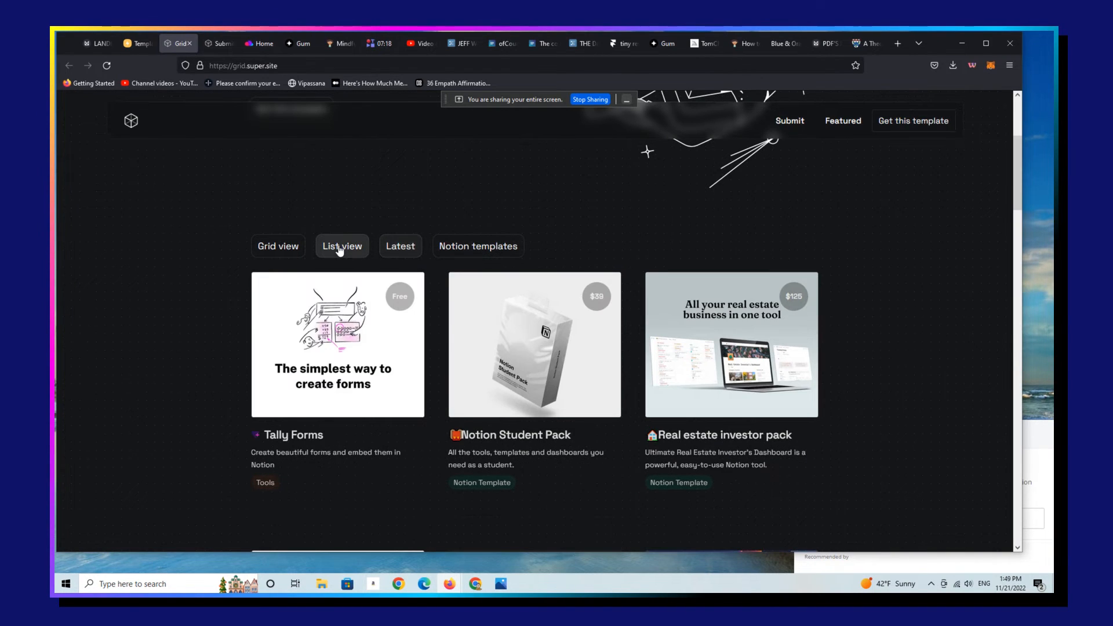
{"action": "left_click", "coordinate": [341, 245]}
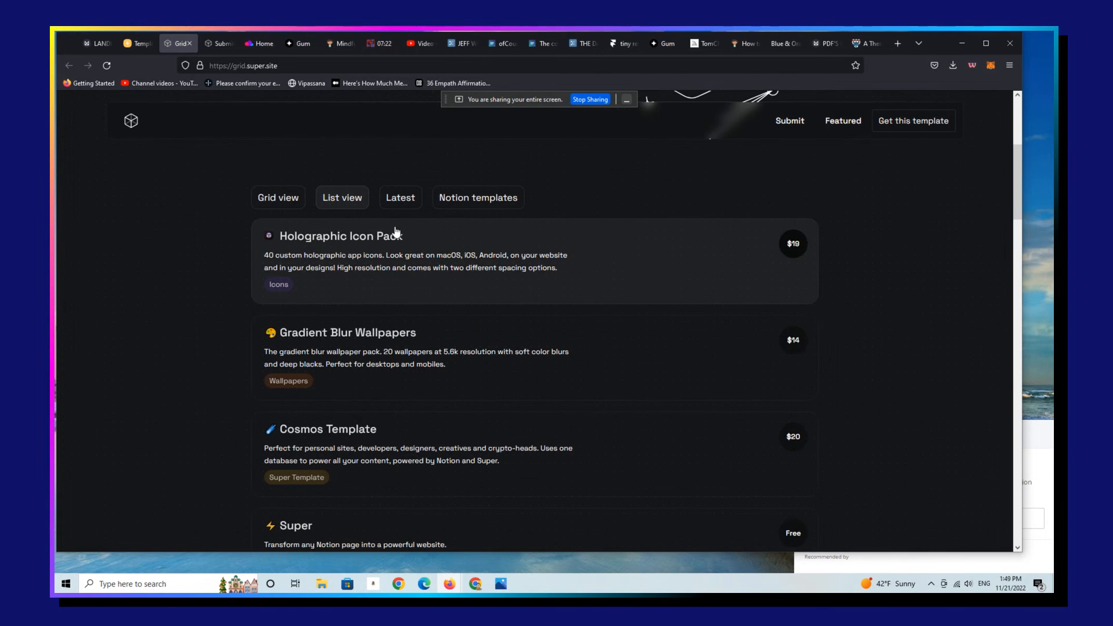
{"action": "mouse_move", "coordinate": [394, 251]}
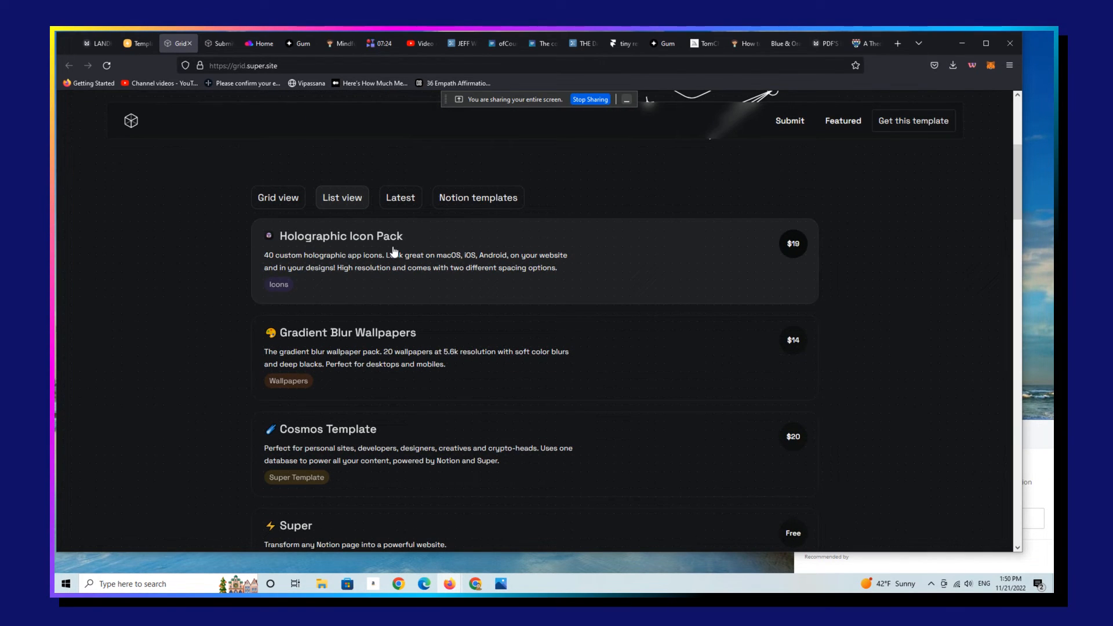
{"action": "mouse_move", "coordinate": [1016, 235]}
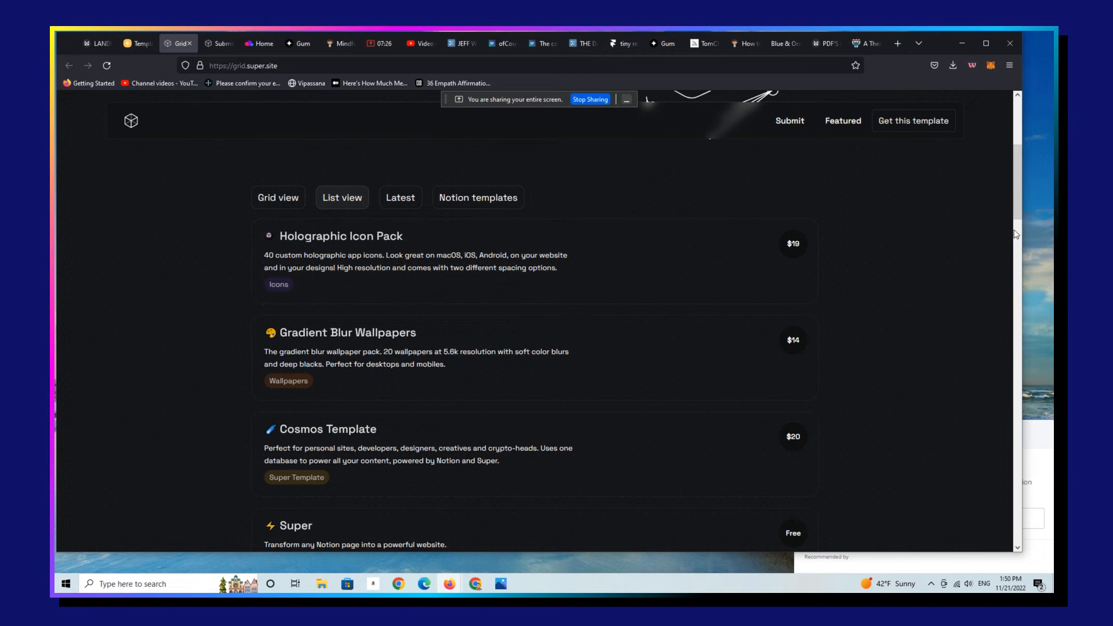
{"action": "scroll", "scroll_direction": "down", "scroll_amount": 3}
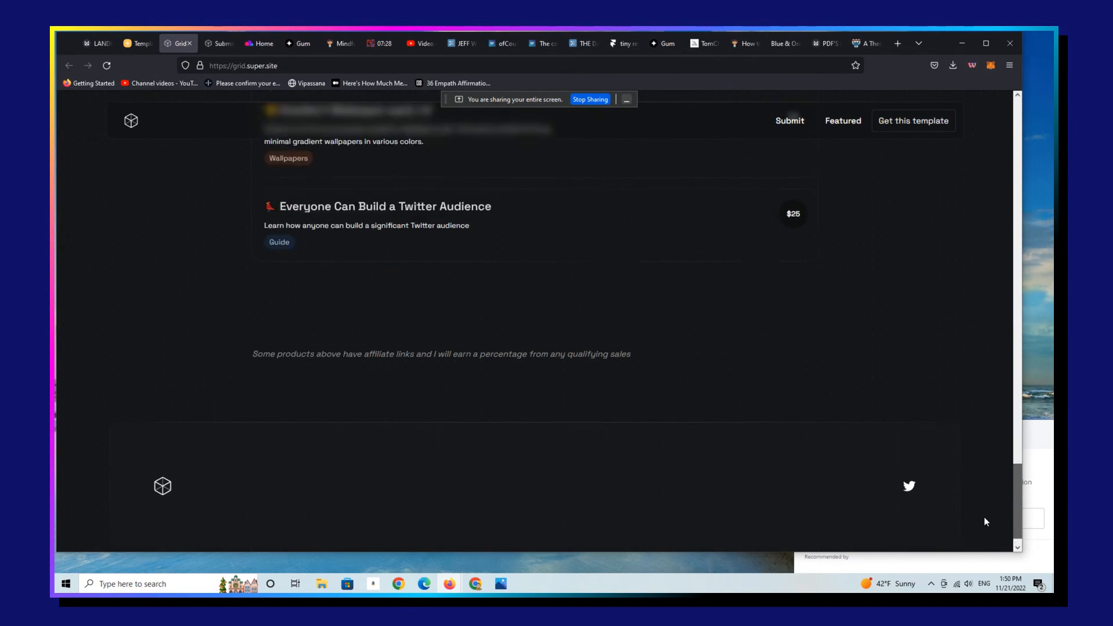
{"action": "scroll", "scroll_direction": "up", "scroll_amount": 3}
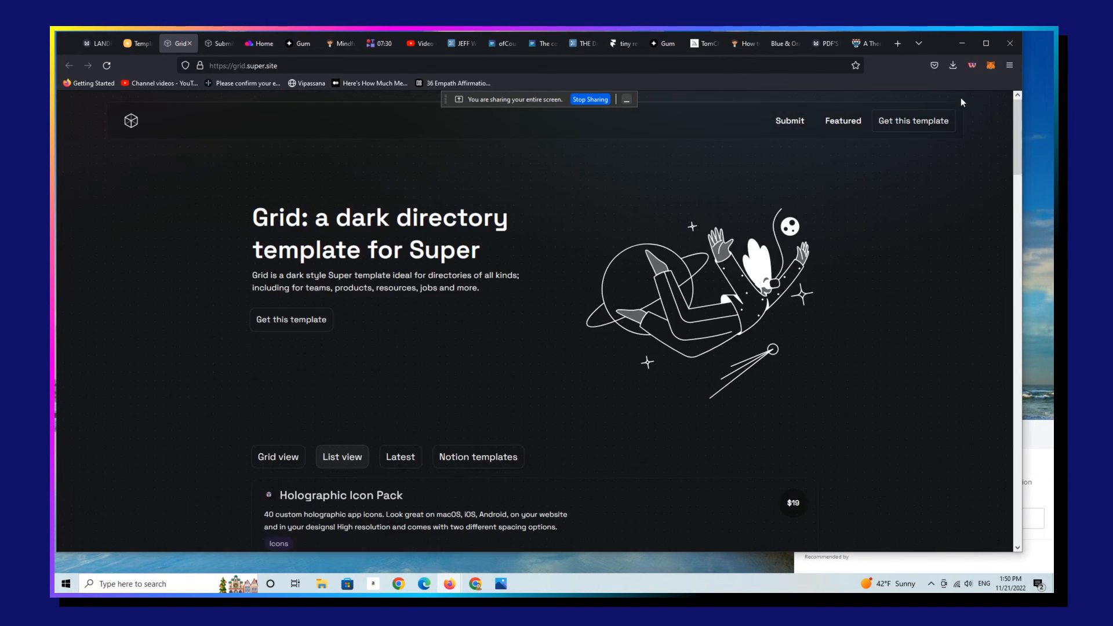
{"action": "left_click", "coordinate": [82, 38]}
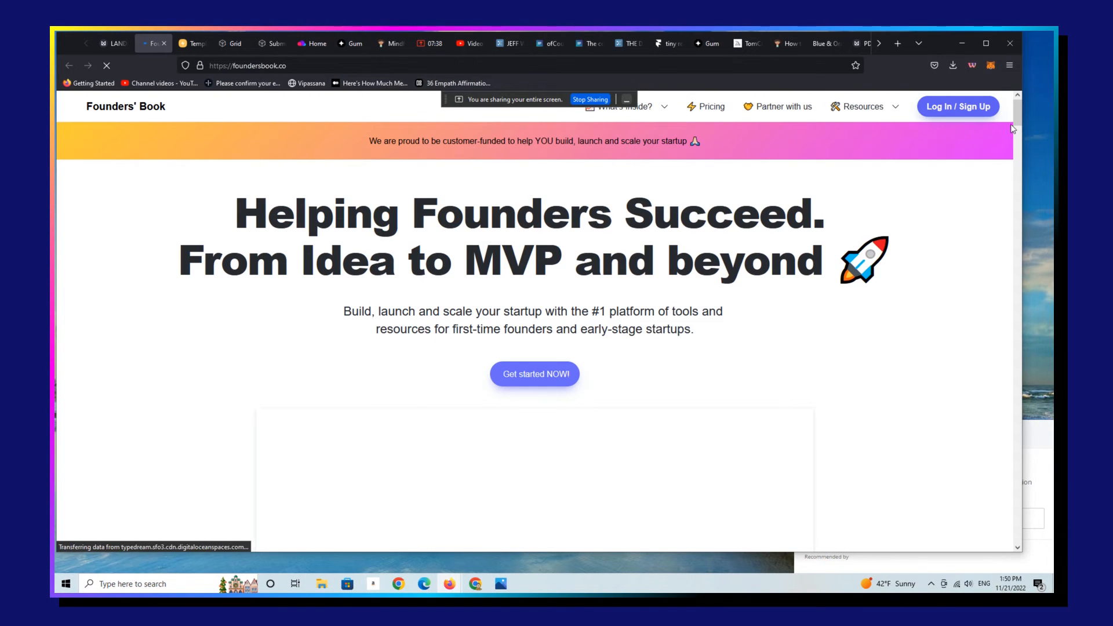
Step: Browse Founders' Book down to its pricing plans, then launch the Persona site from the board
{"action": "scroll", "scroll_direction": "down", "scroll_amount": 3}
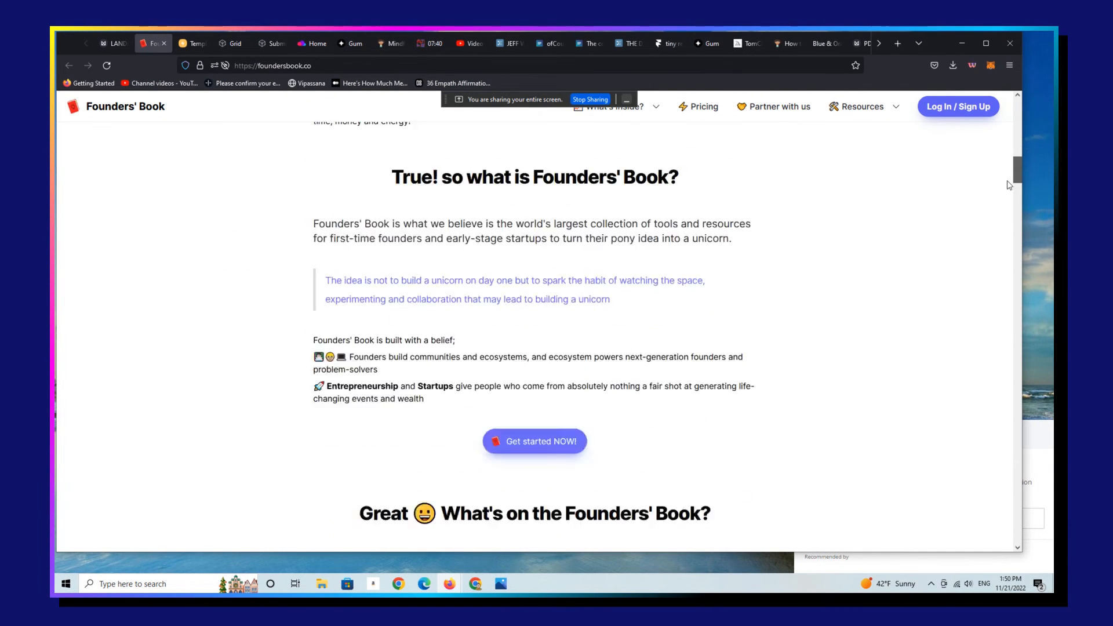
{"action": "scroll", "scroll_direction": "down", "scroll_amount": 3}
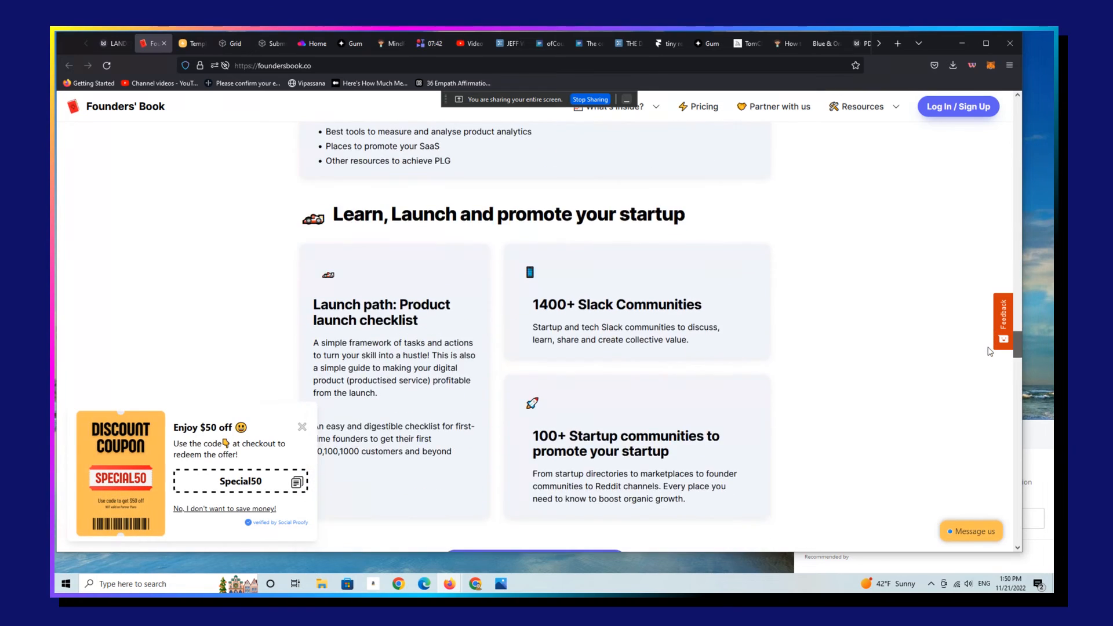
{"action": "scroll", "scroll_direction": "down", "scroll_amount": 3}
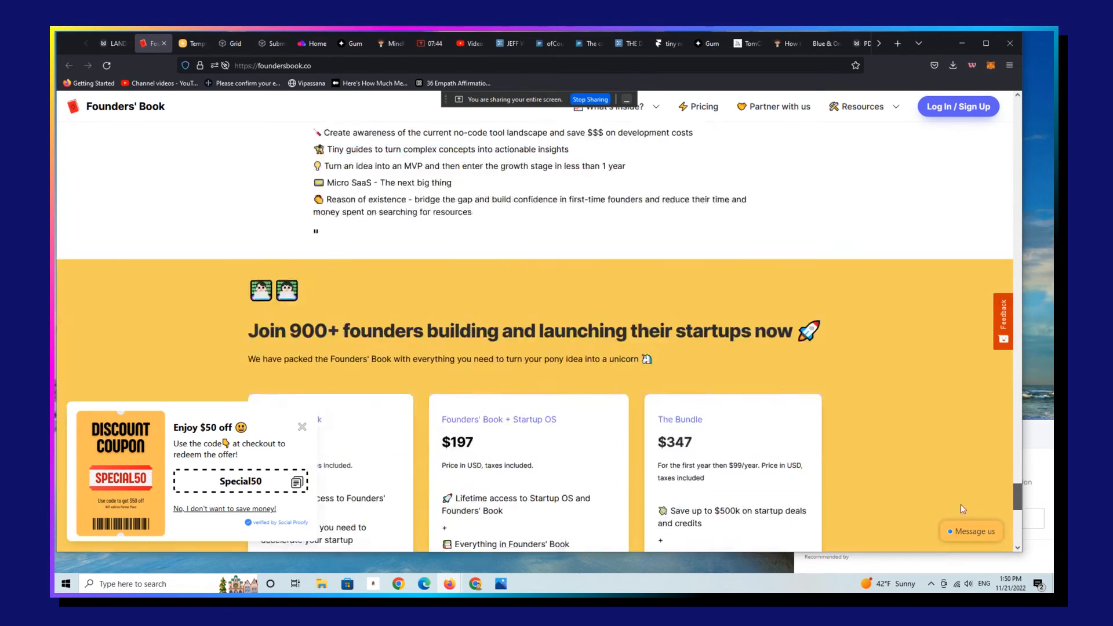
{"action": "scroll", "scroll_direction": "down", "scroll_amount": 3}
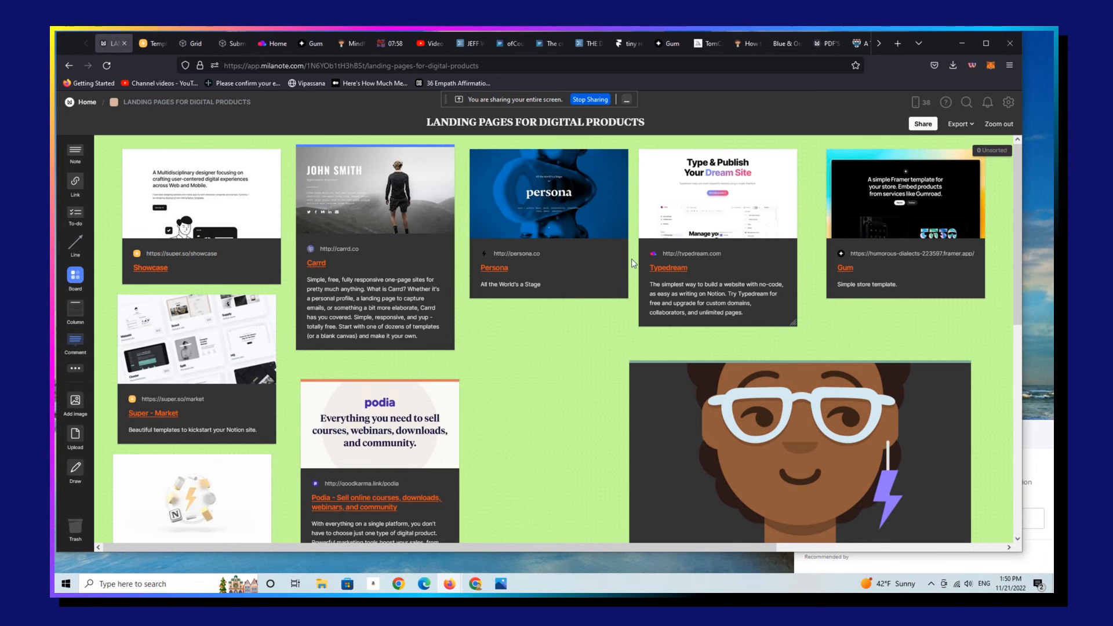
{"action": "left_click", "coordinate": [494, 268]}
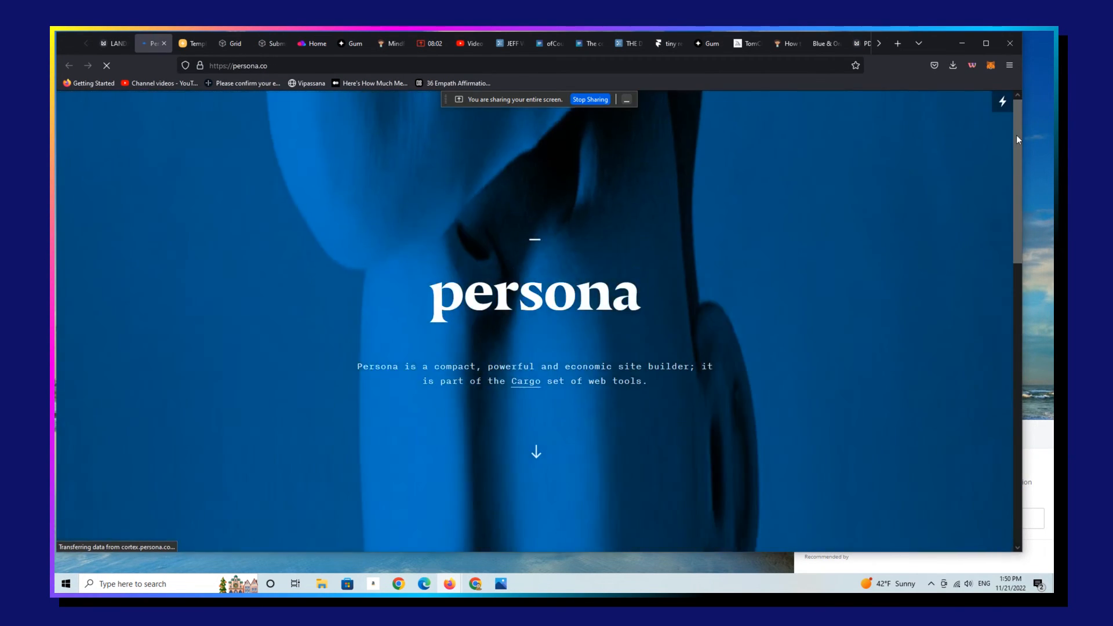
Step: Reach Featured Personas, open the first persona's site in a new tab, and continue to the footer links
{"action": "scroll", "scroll_direction": "down", "scroll_amount": 3}
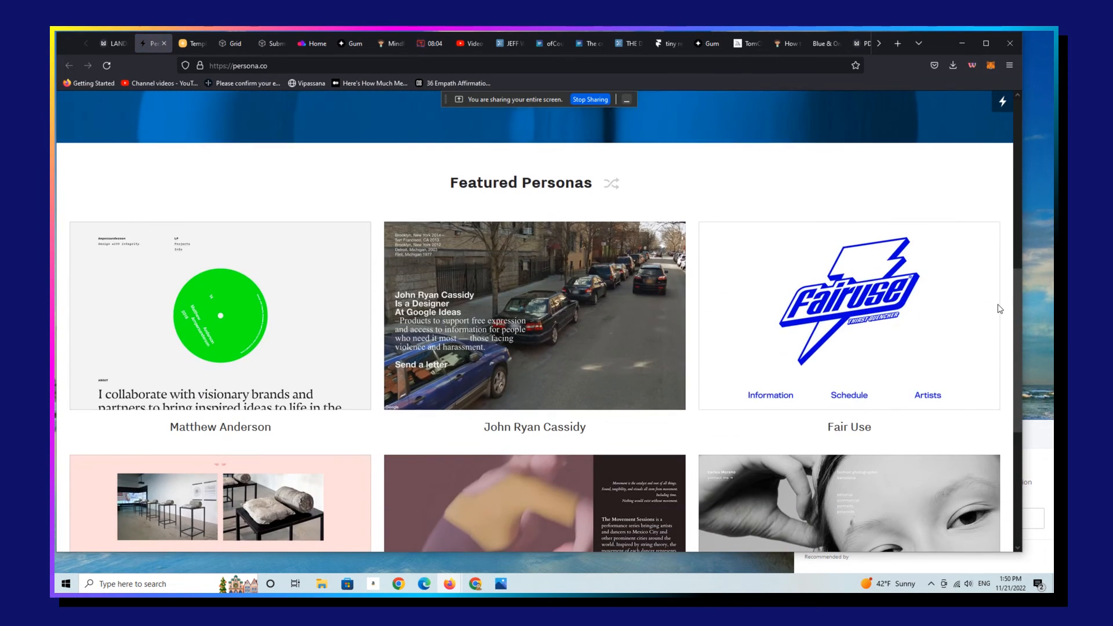
{"action": "scroll", "scroll_direction": "down", "scroll_amount": 3}
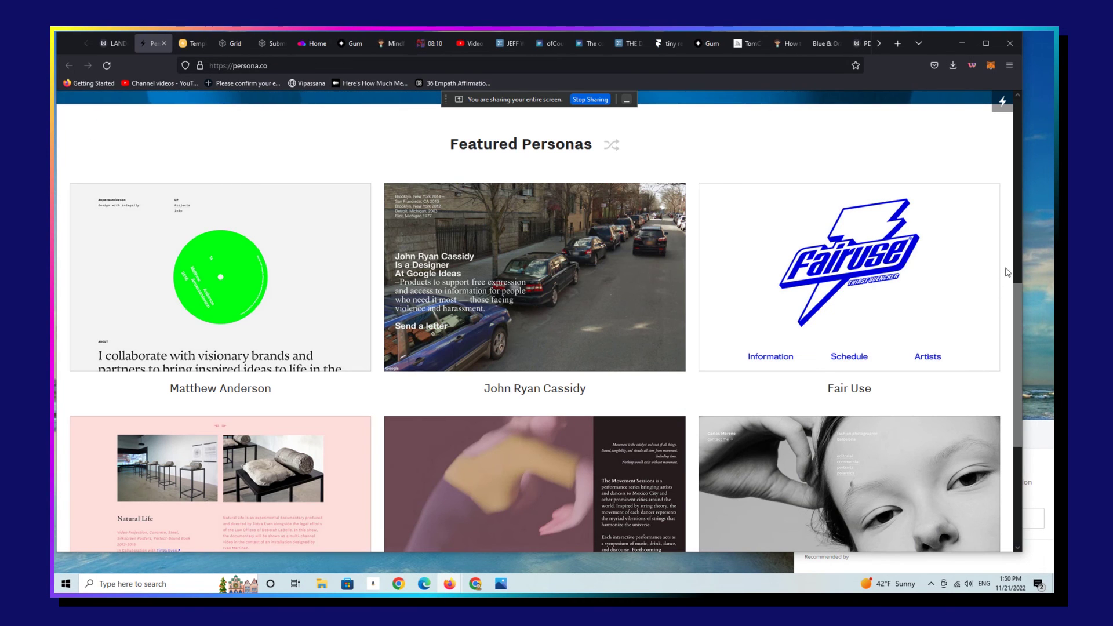
{"action": "mouse_move", "coordinate": [225, 306]}
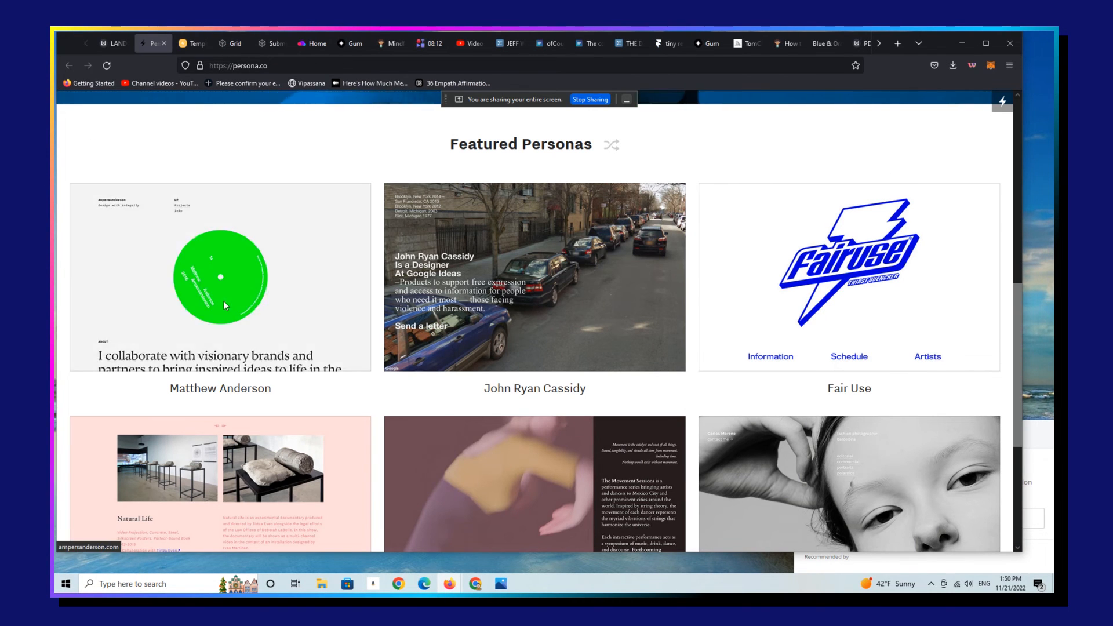
{"action": "left_click", "coordinate": [220, 277]}
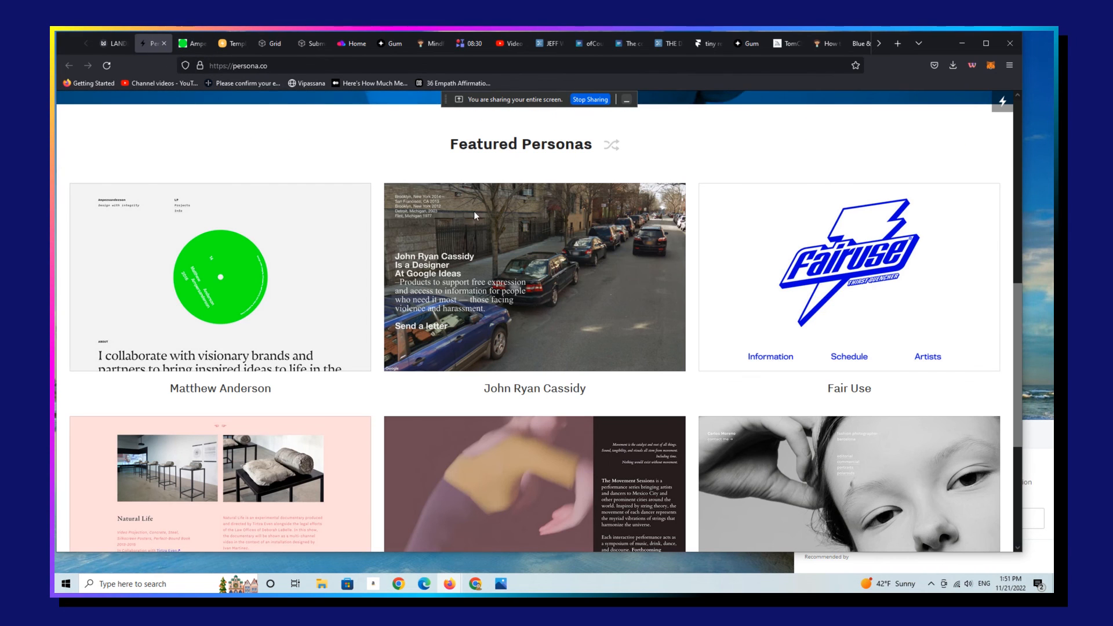
{"action": "mouse_move", "coordinate": [1018, 344]}
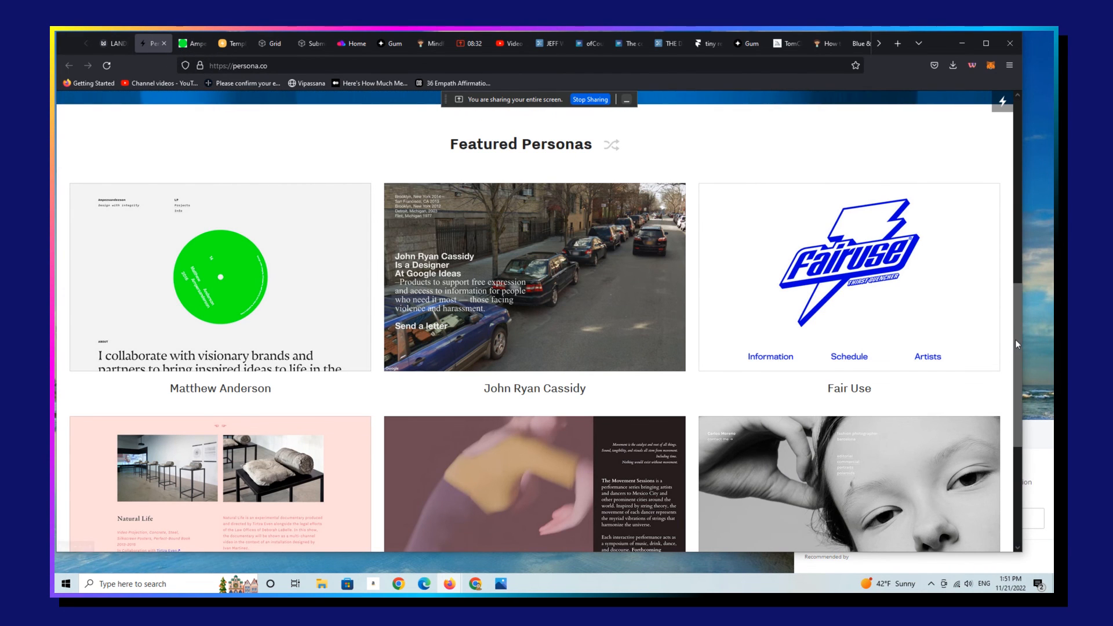
{"action": "scroll", "scroll_direction": "down", "scroll_amount": 3}
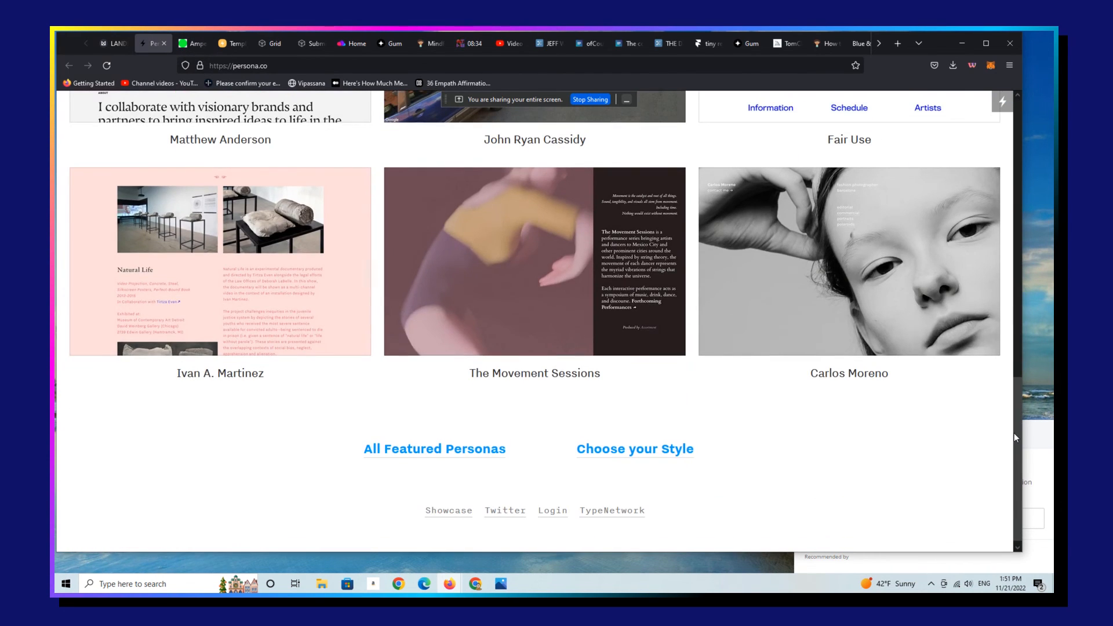
{"action": "mouse_move", "coordinate": [869, 325]}
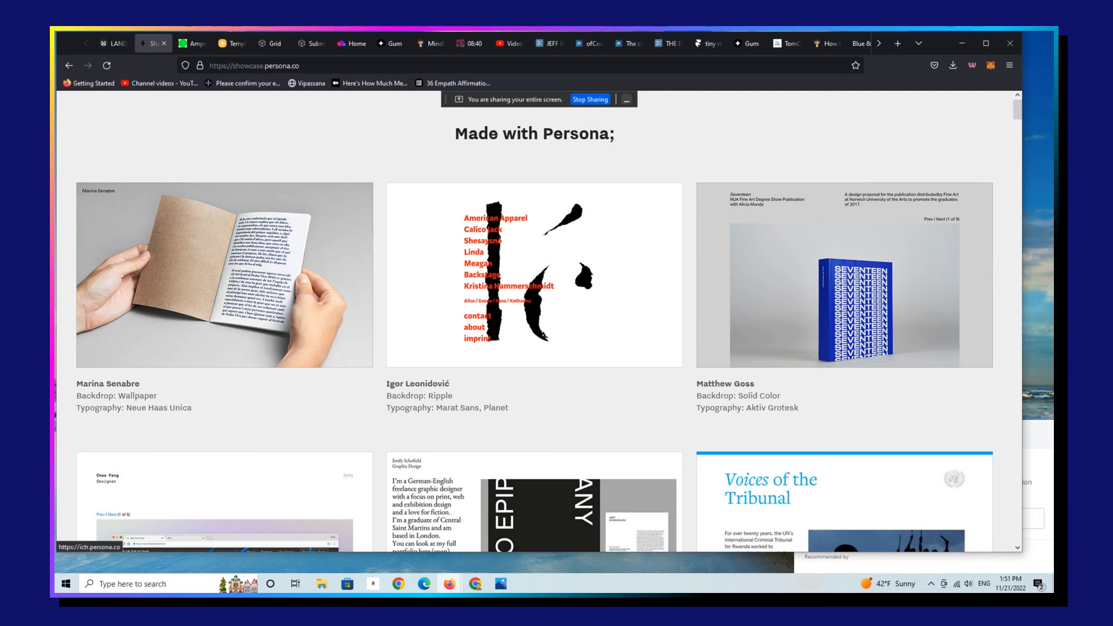
{"action": "scroll", "scroll_direction": "down", "scroll_amount": 3}
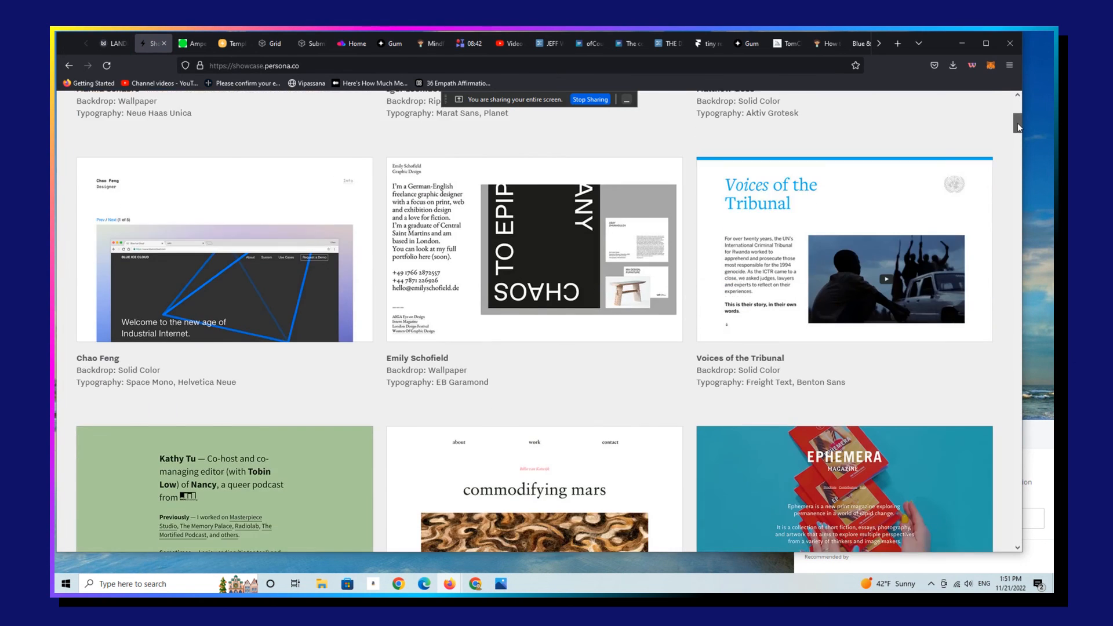
{"action": "scroll", "scroll_direction": "down", "scroll_amount": 3}
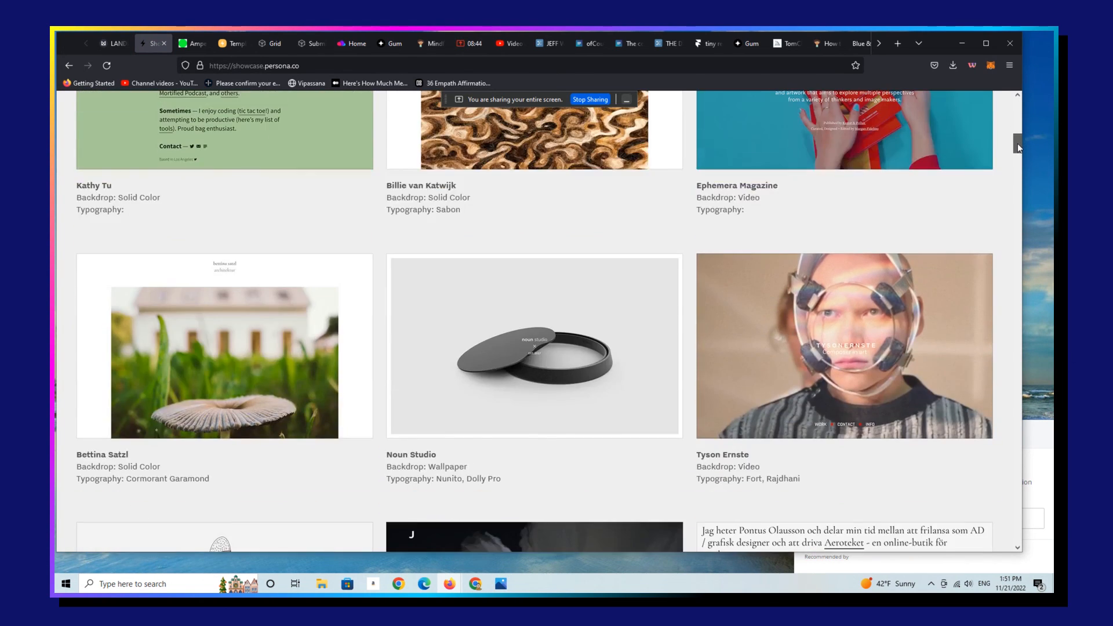
{"action": "scroll", "scroll_direction": "down", "scroll_amount": 3}
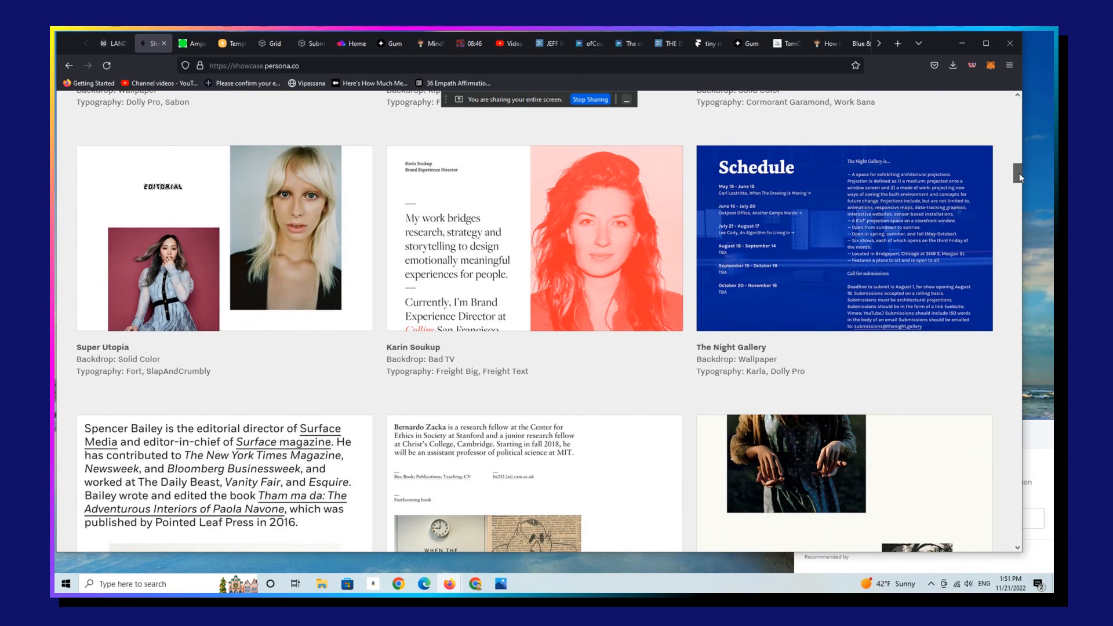